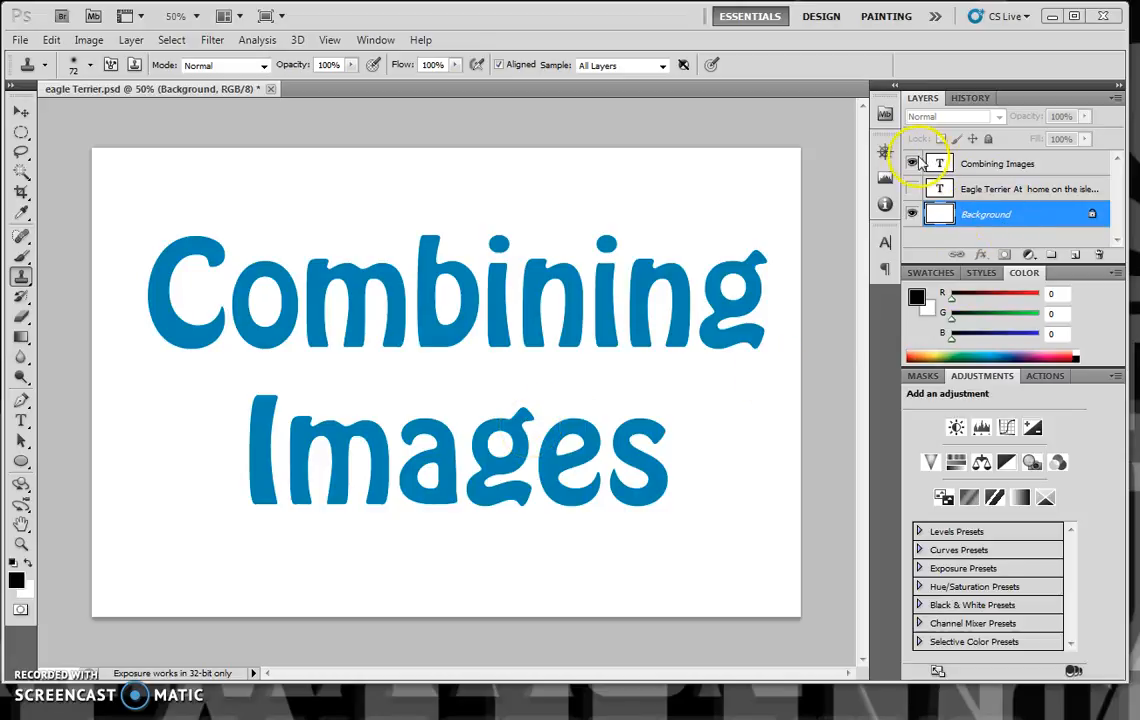
Hide the 'Combining Images' title text layer
left_click(911, 163)
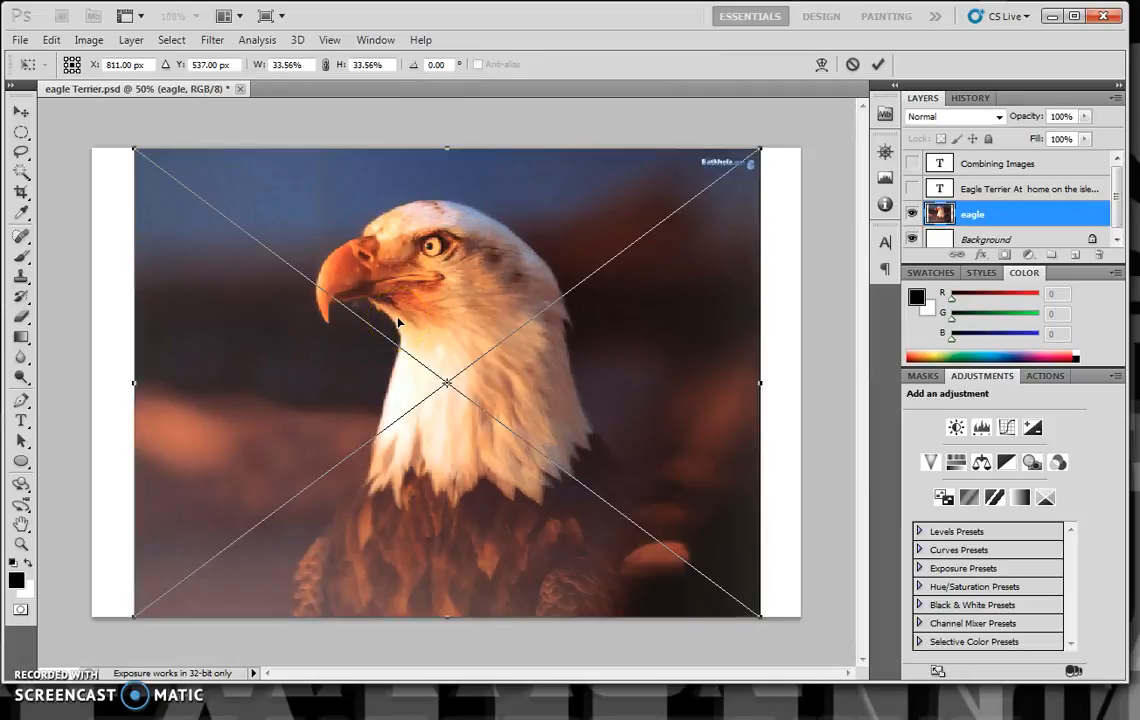
mouse_move(325, 314)
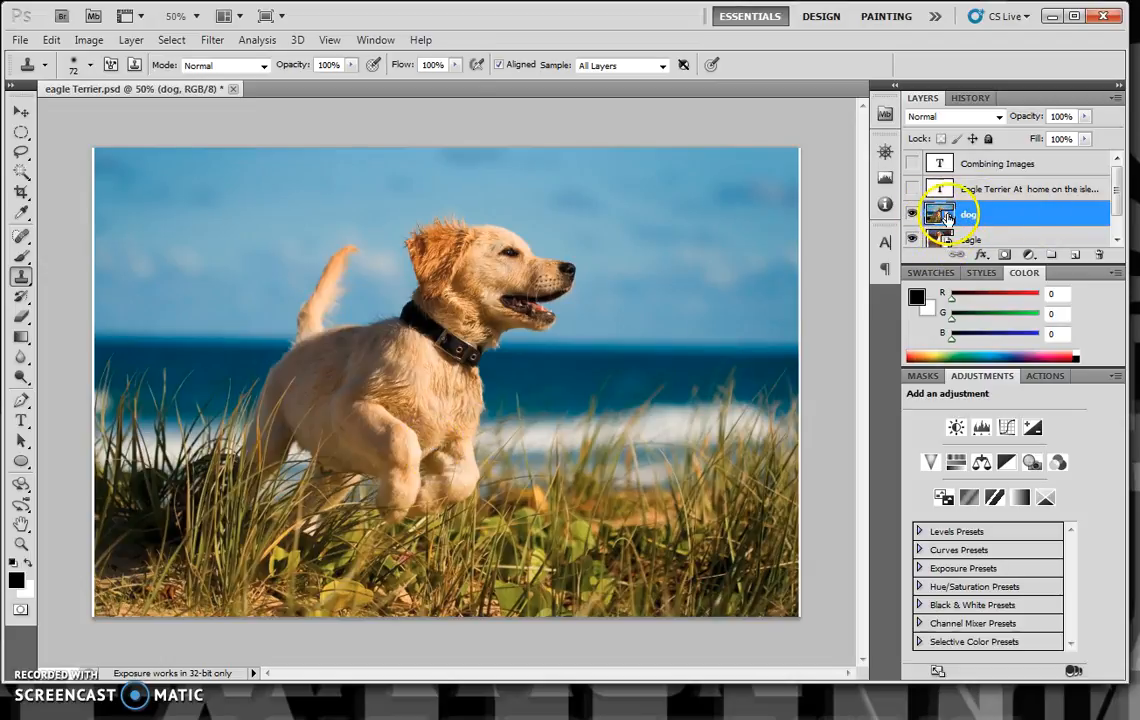
Select the eagle layer and toggle the dog photo's visibility off and back on
right_click(968, 214)
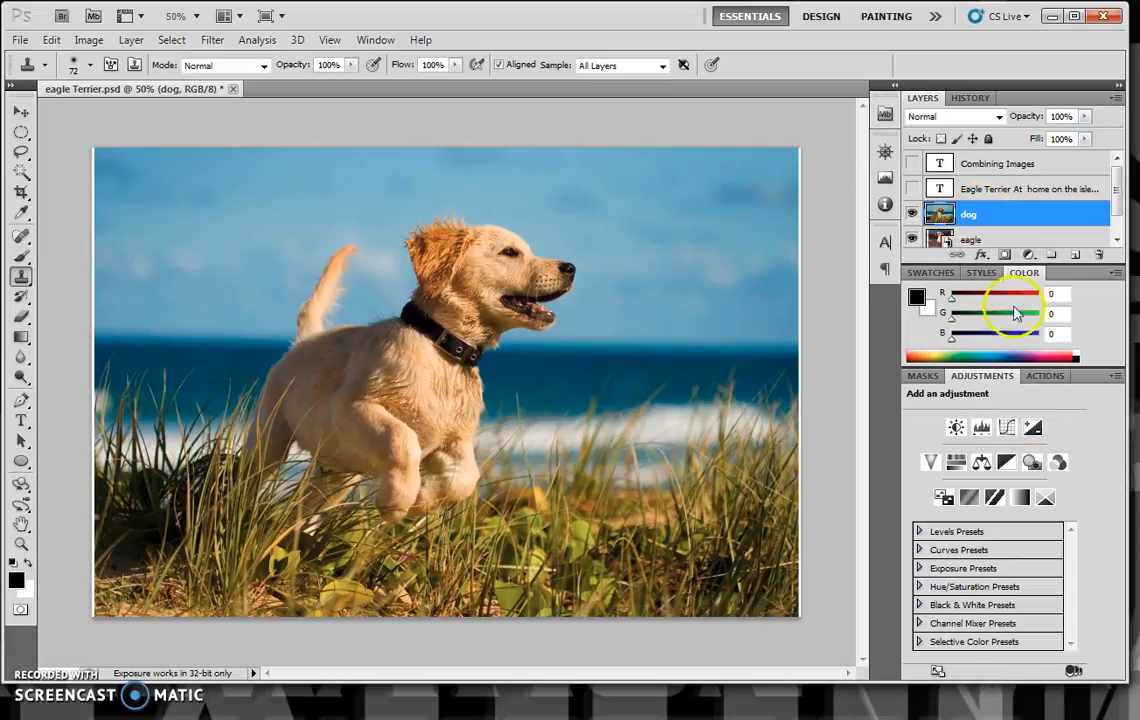
right_click(969, 234)
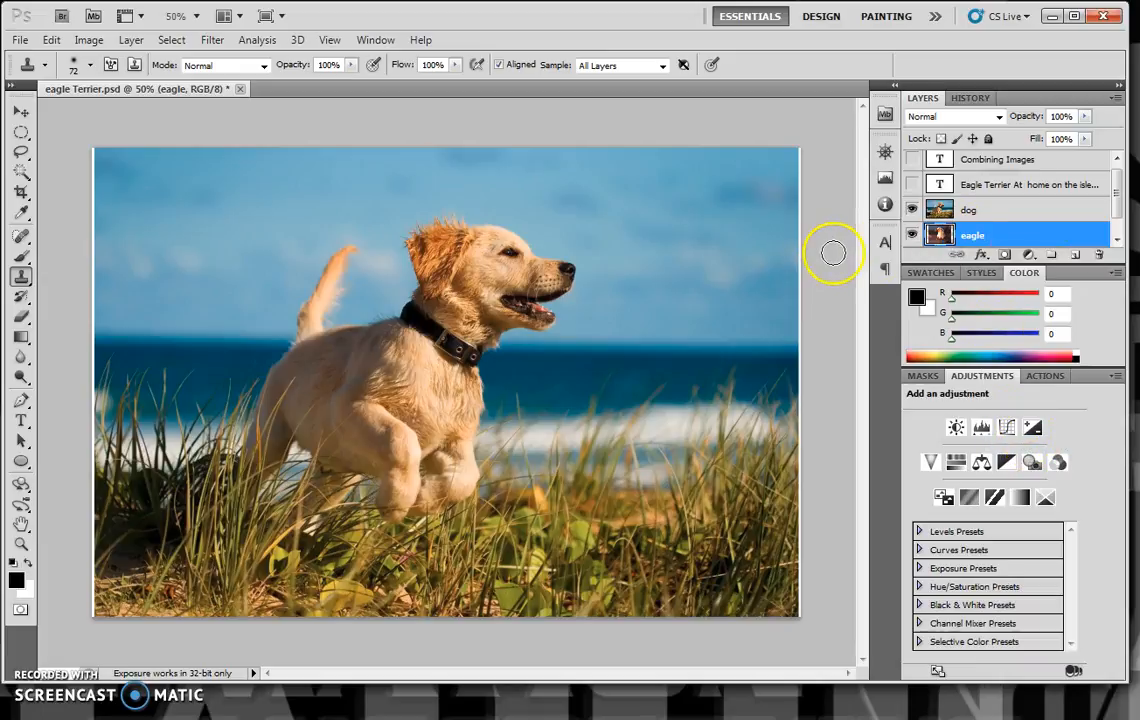
left_click(911, 210)
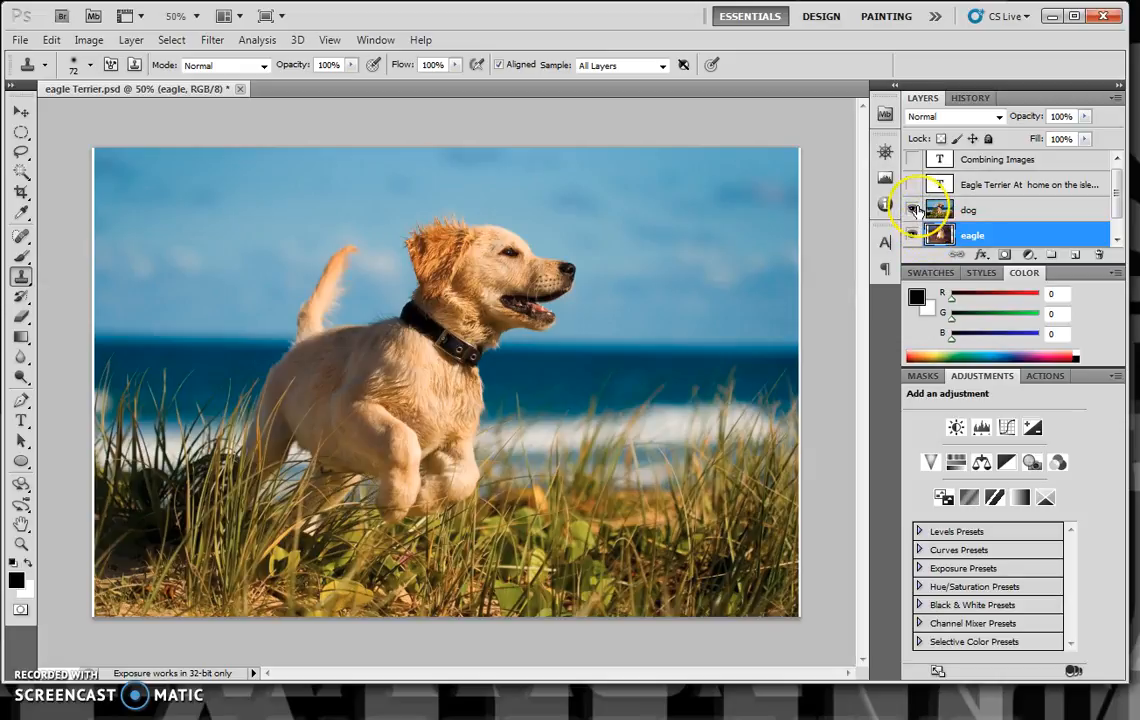
left_click(912, 209)
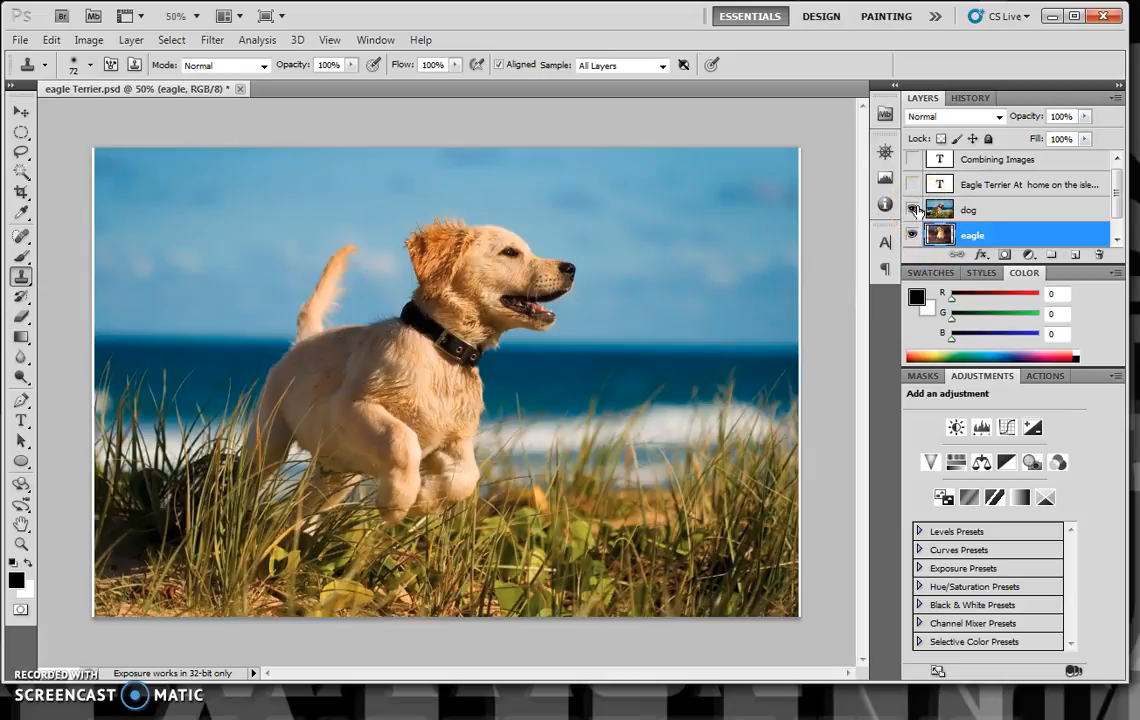
left_click(911, 210)
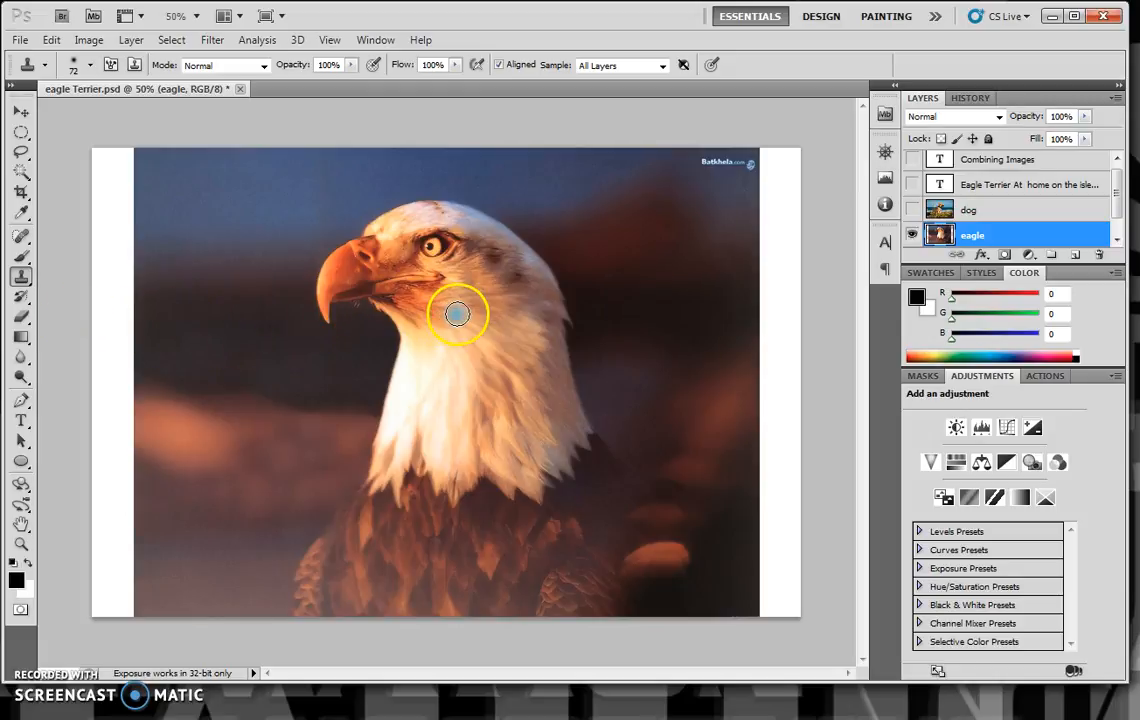
left_click(911, 209)
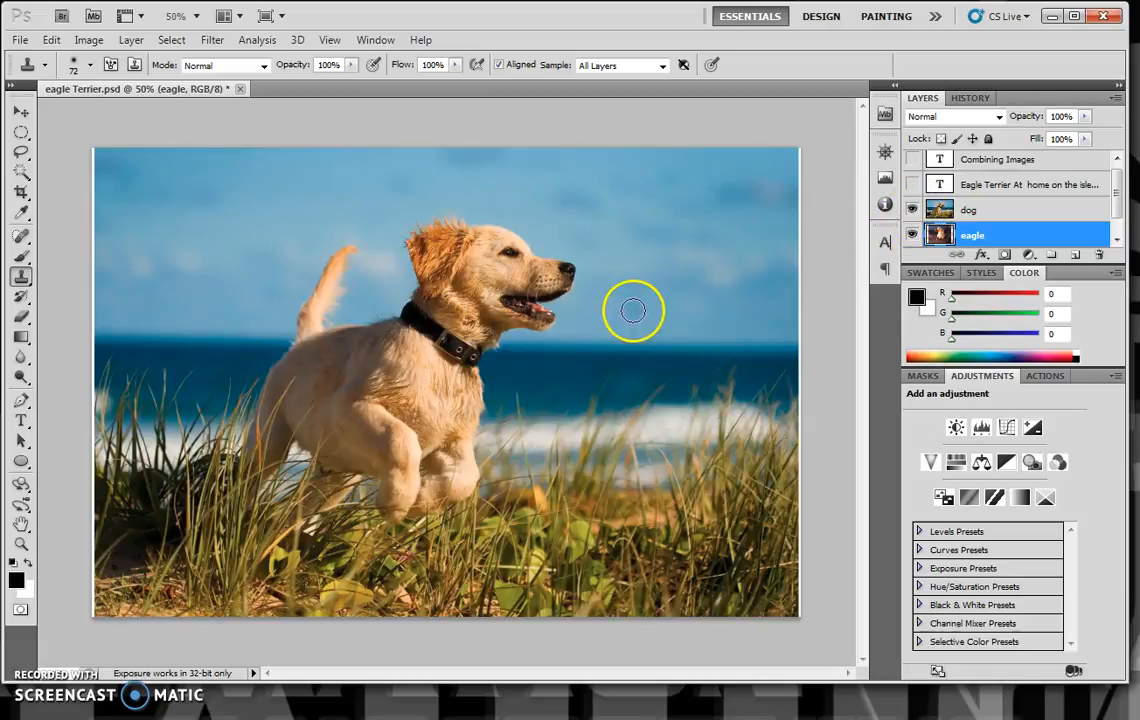
mouse_move(843, 303)
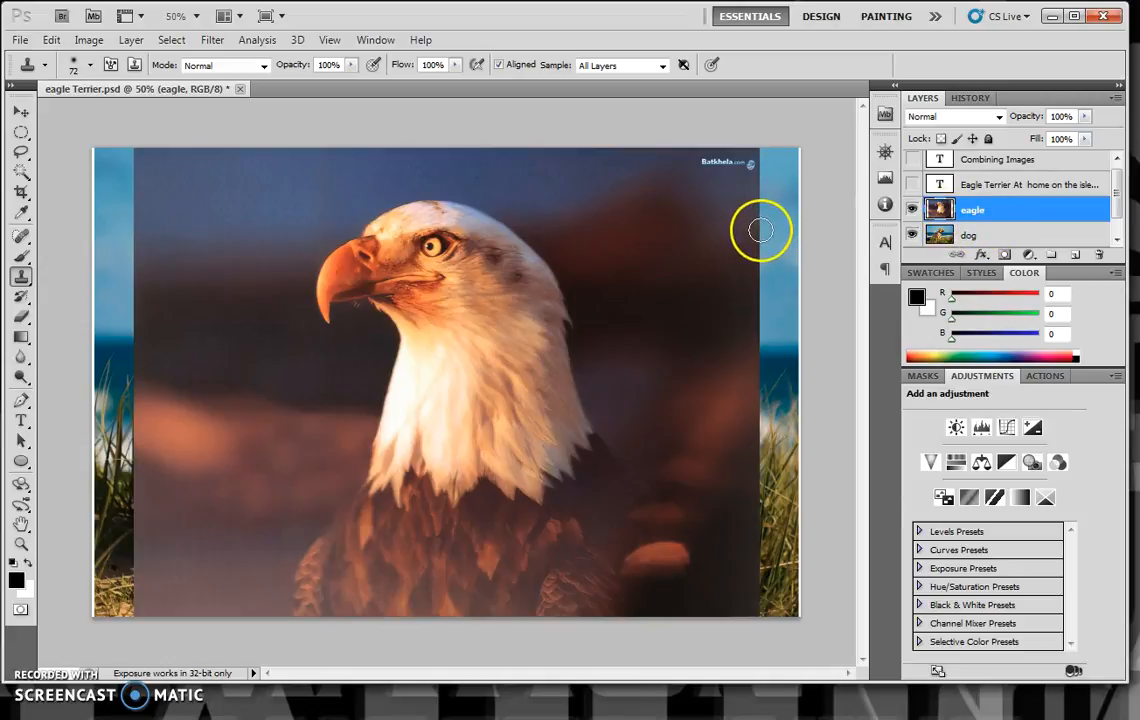
Scale the eagle photo down to about 58% and move it over the dog's head
left_click(20, 110)
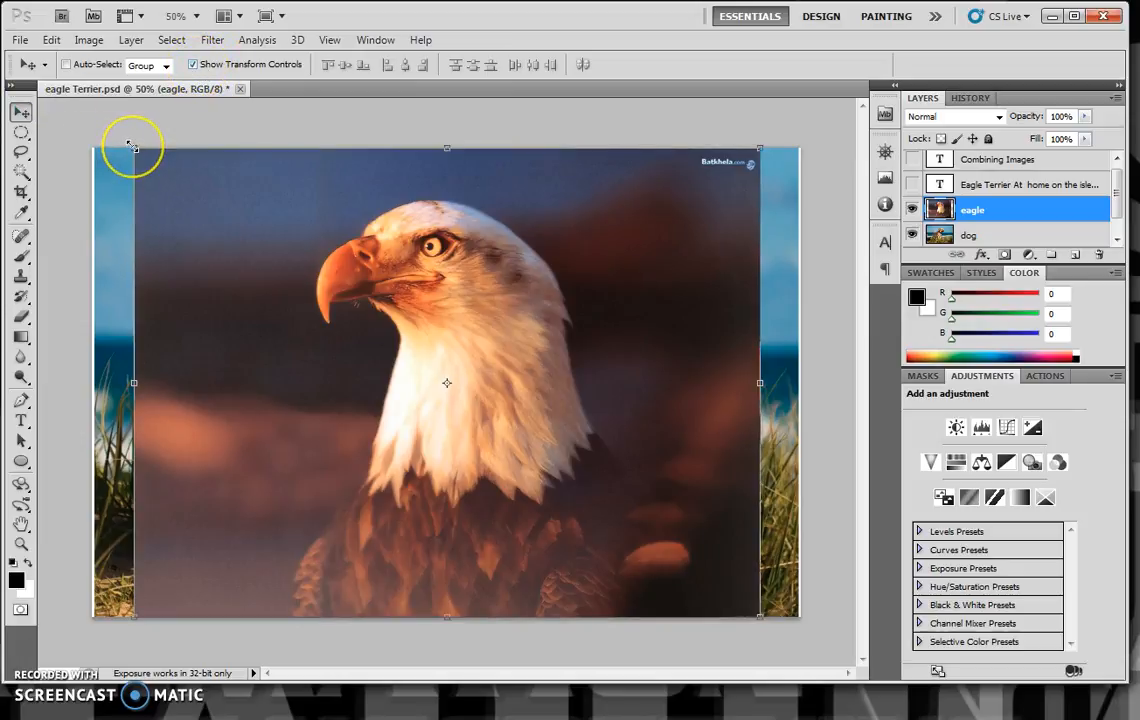
left_click_drag(130, 148, 308, 285)
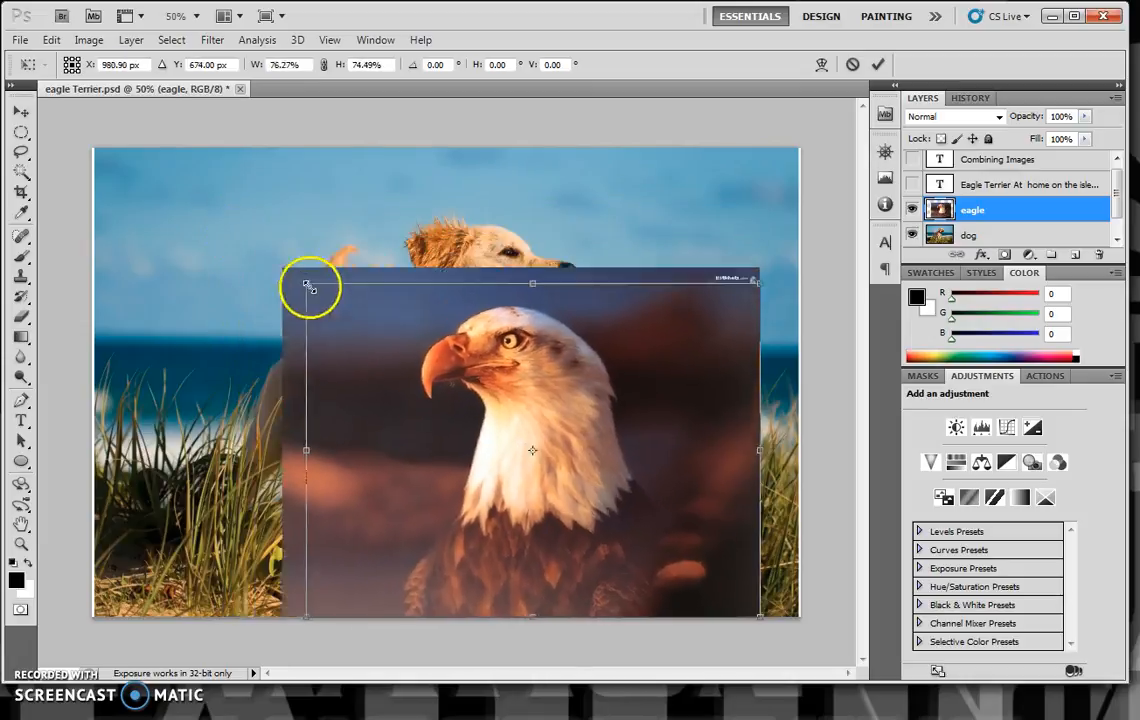
left_click_drag(306, 283, 455, 386)
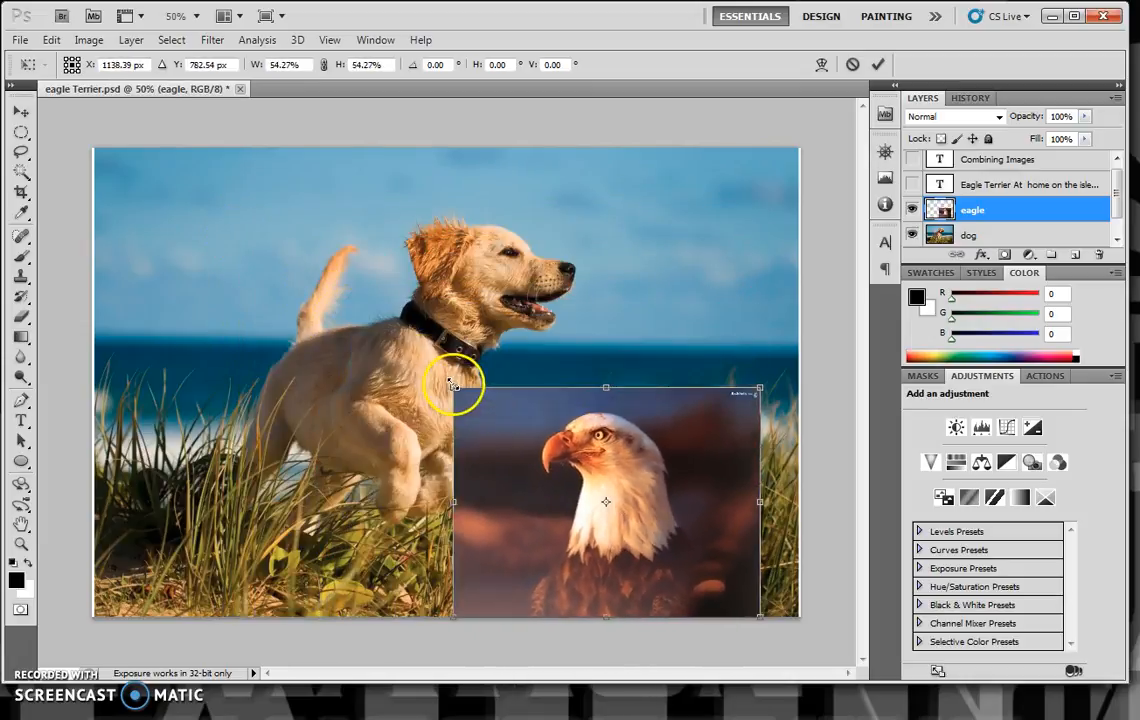
left_click_drag(453, 387, 360, 383)
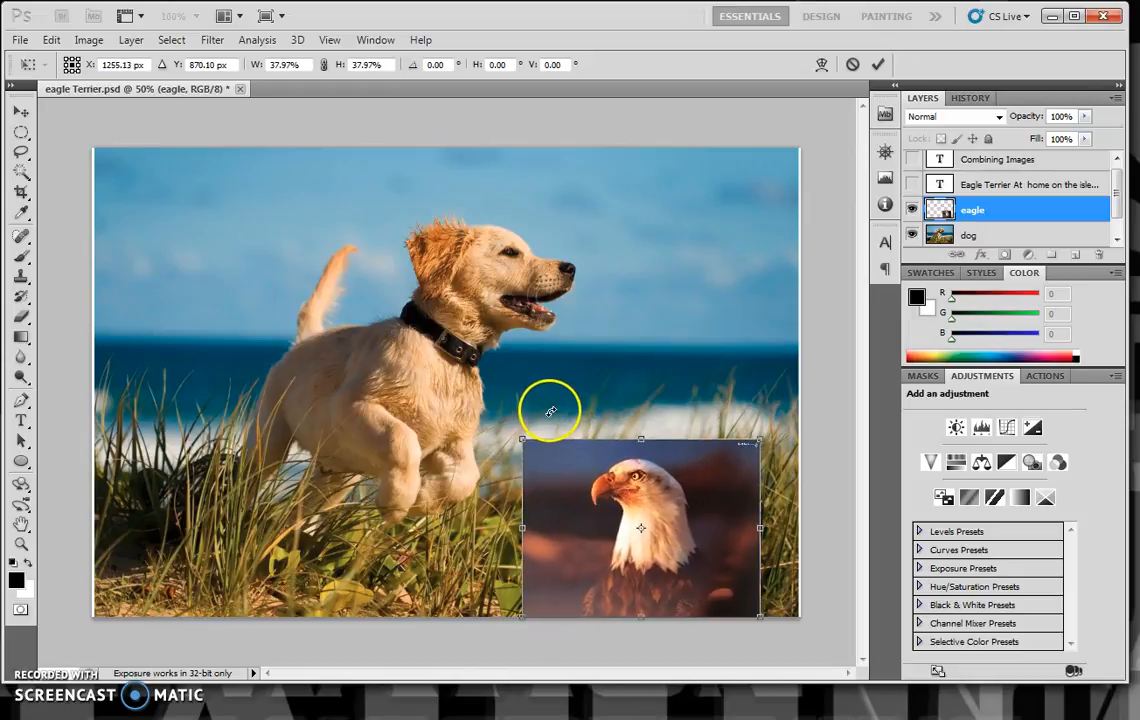
left_click_drag(640, 528, 490, 355)
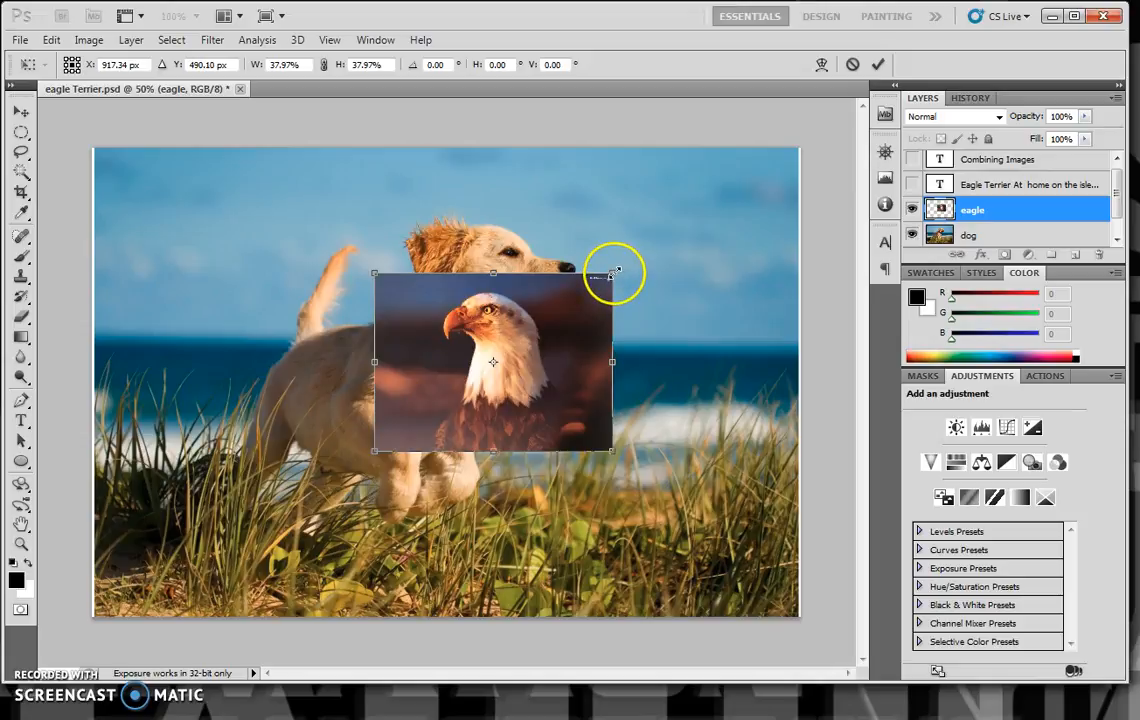
left_click_drag(613, 273, 735, 180)
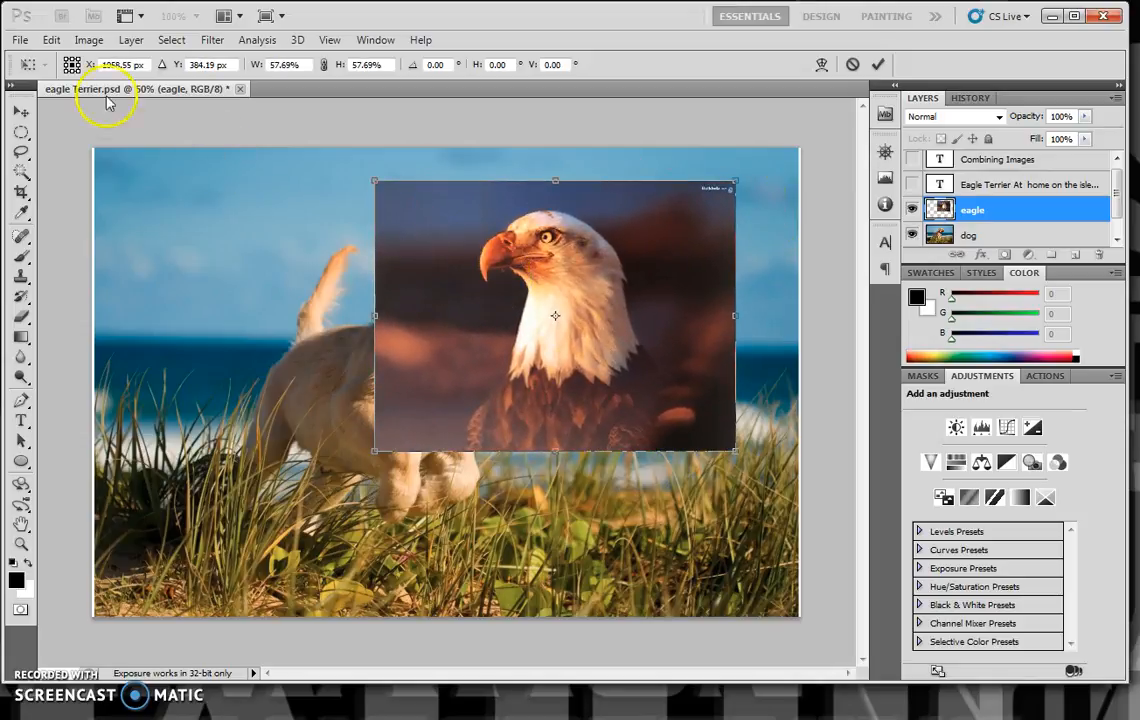
Flip the eagle horizontally, set its opacity to 63%, and rotate it to the dog's head angle
left_click(51, 40)
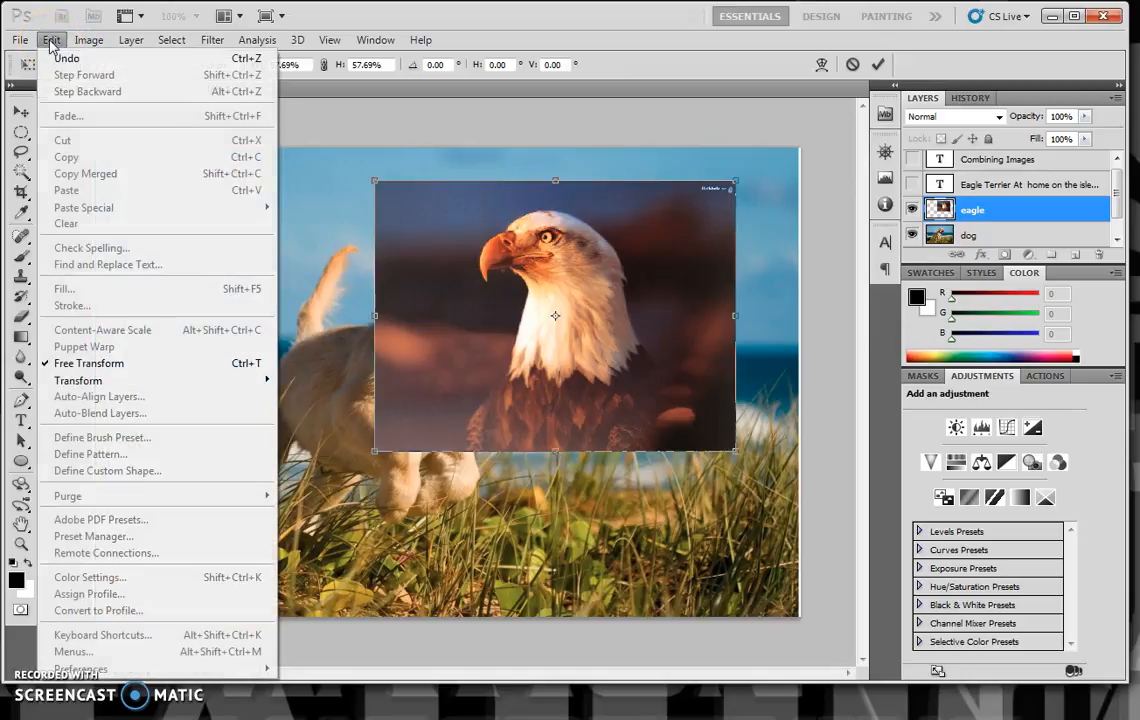
mouse_move(88, 380)
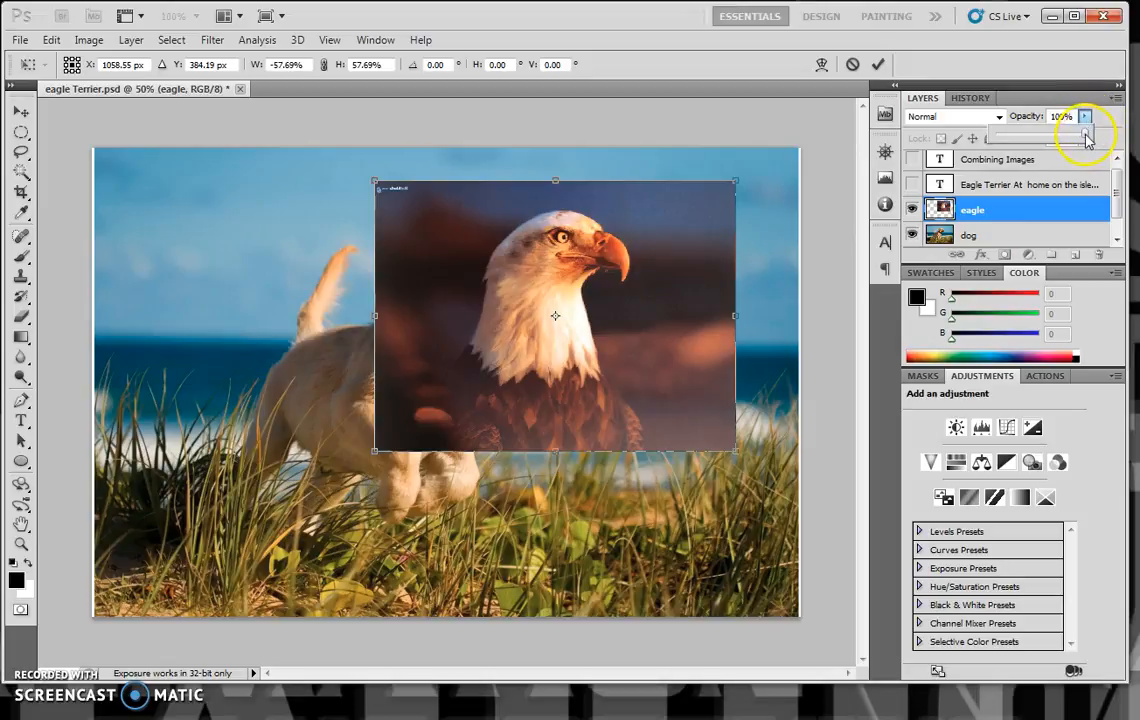
left_click_drag(1088, 133, 1075, 133)
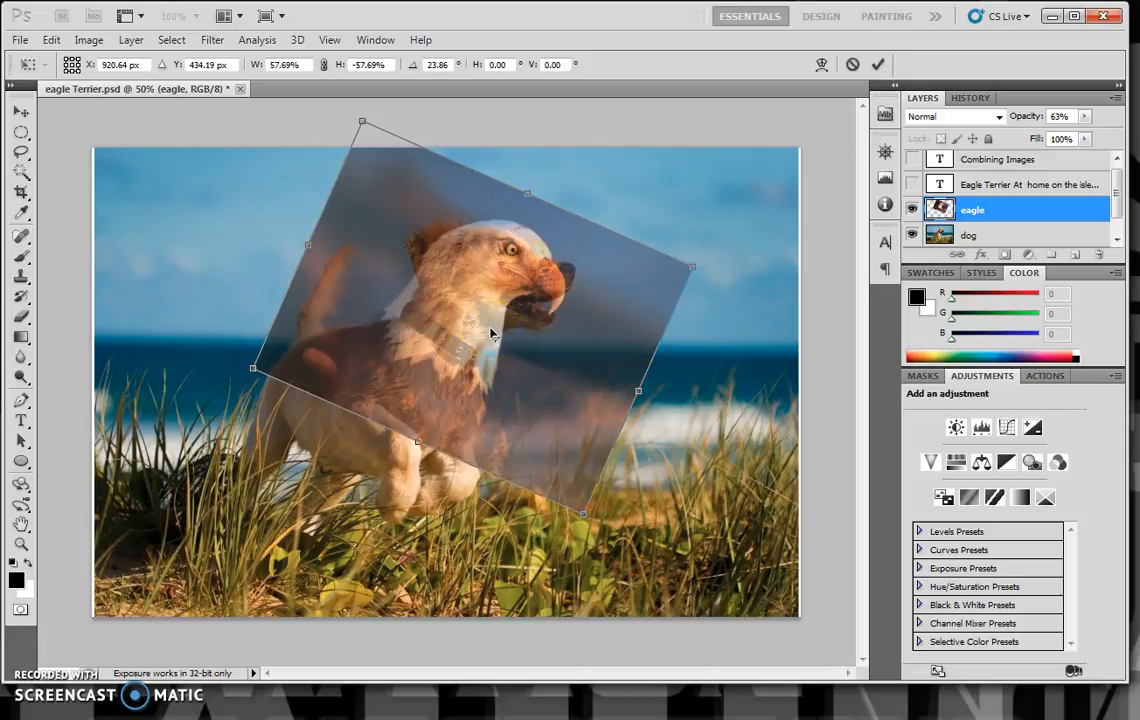
mouse_move(705, 268)
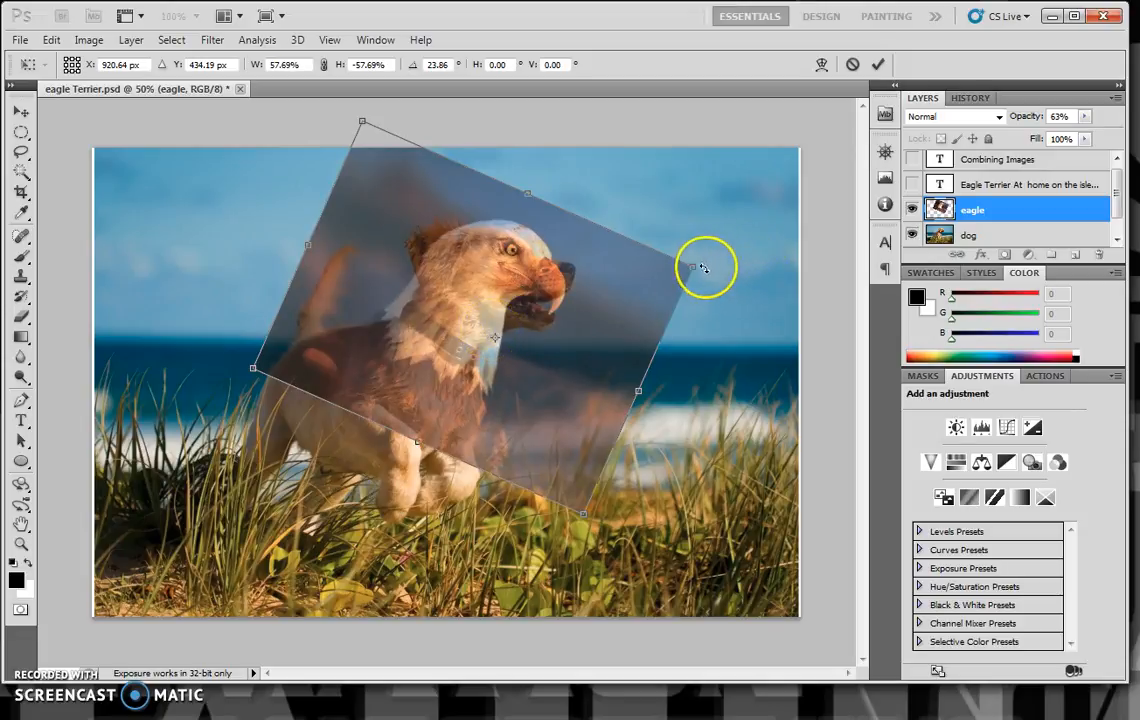
left_click_drag(705, 268, 595, 290)
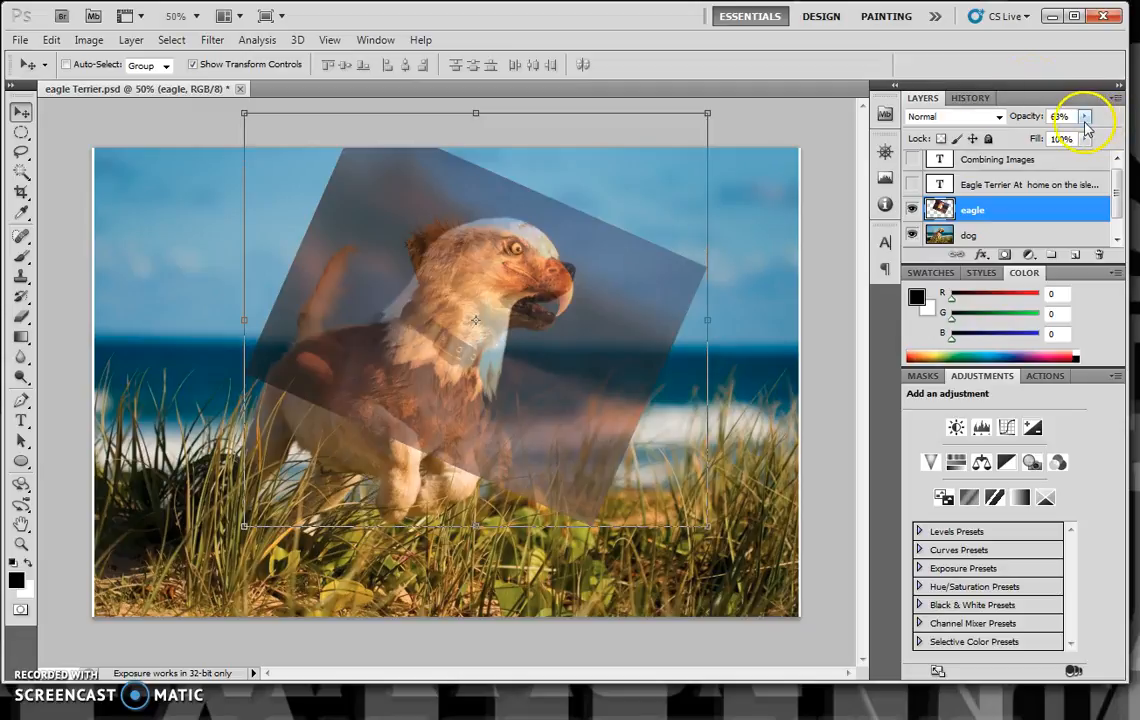
Restore eagle opacity to 100% and quick-select the eagle's head and neck, trimming stray areas
left_click(1086, 116)
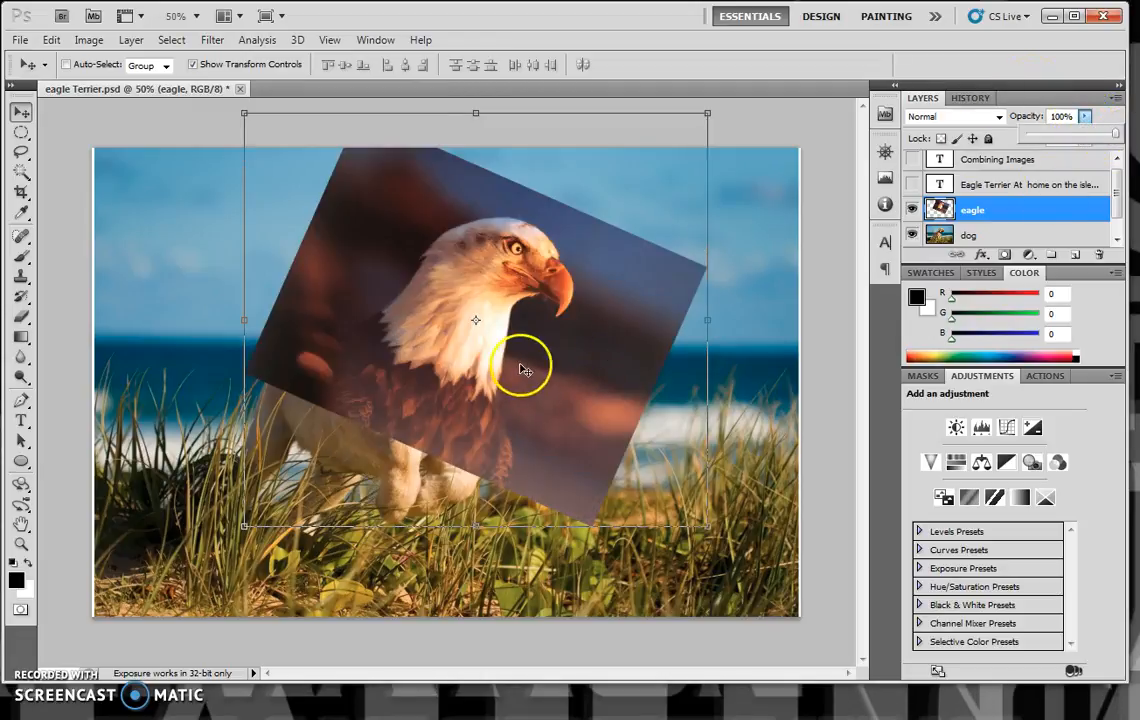
mouse_move(265, 278)
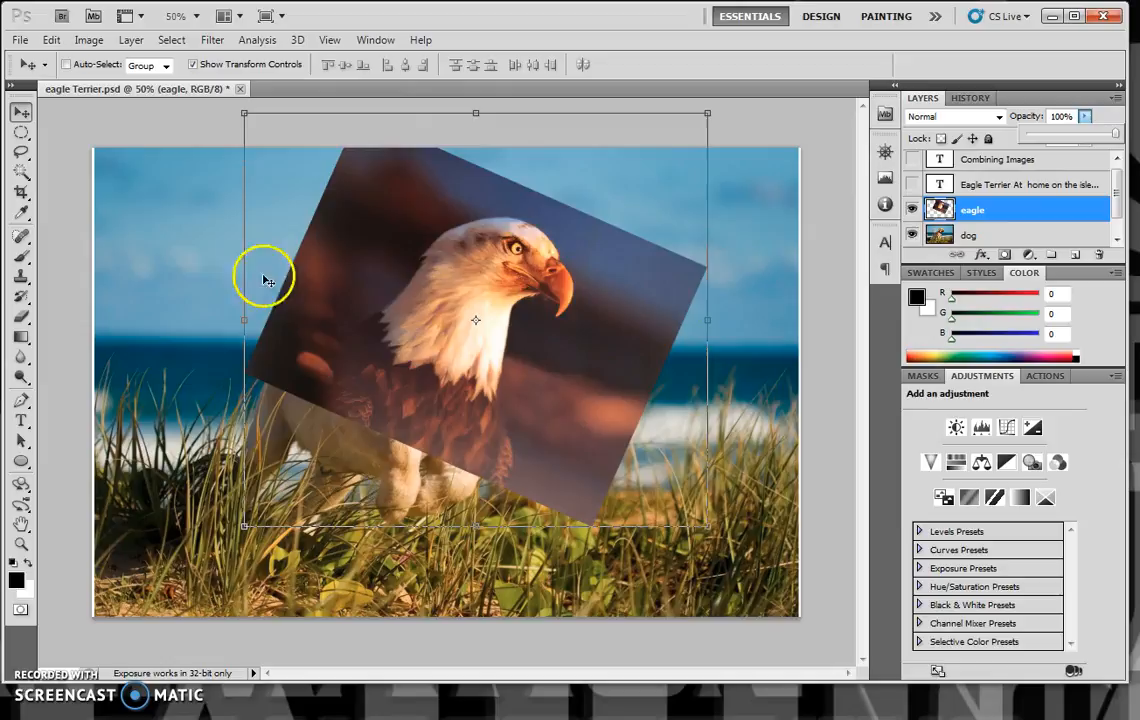
left_click(21, 172)
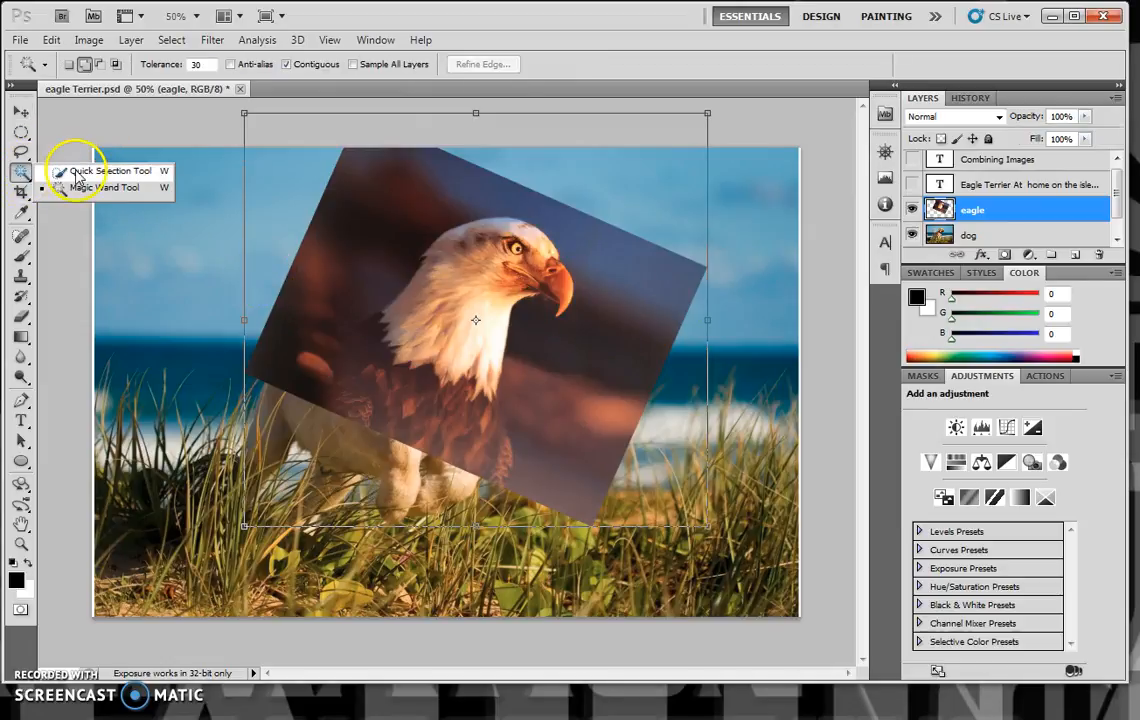
left_click(110, 170)
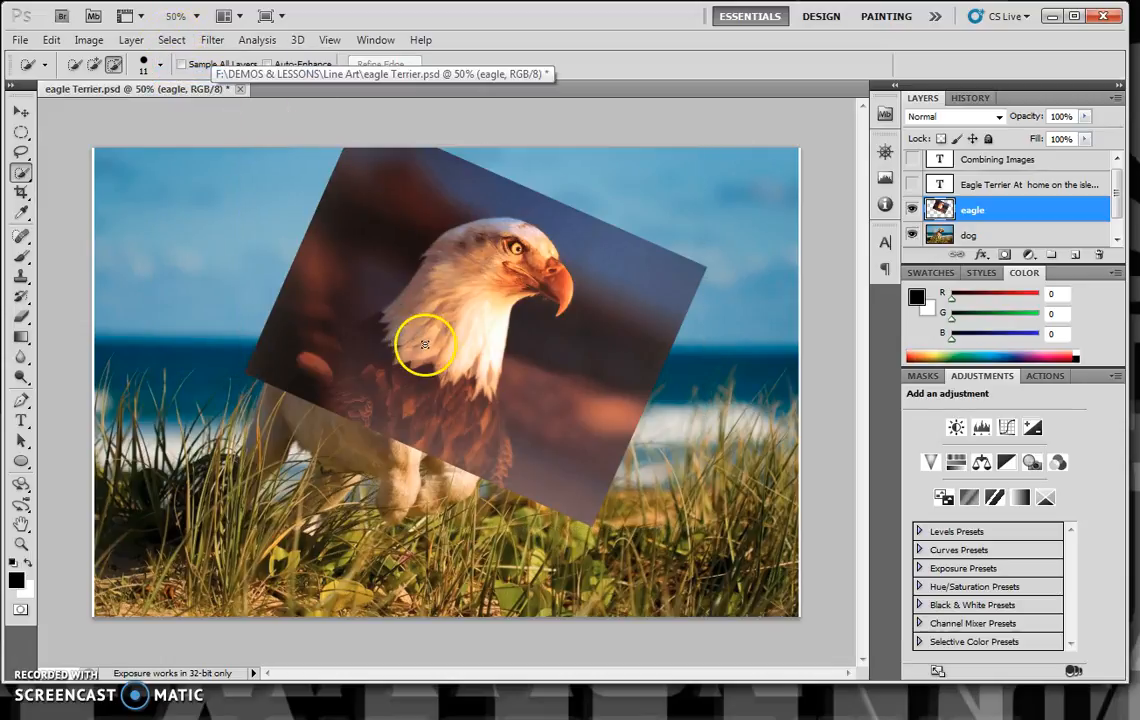
left_click_drag(425, 345, 560, 280)
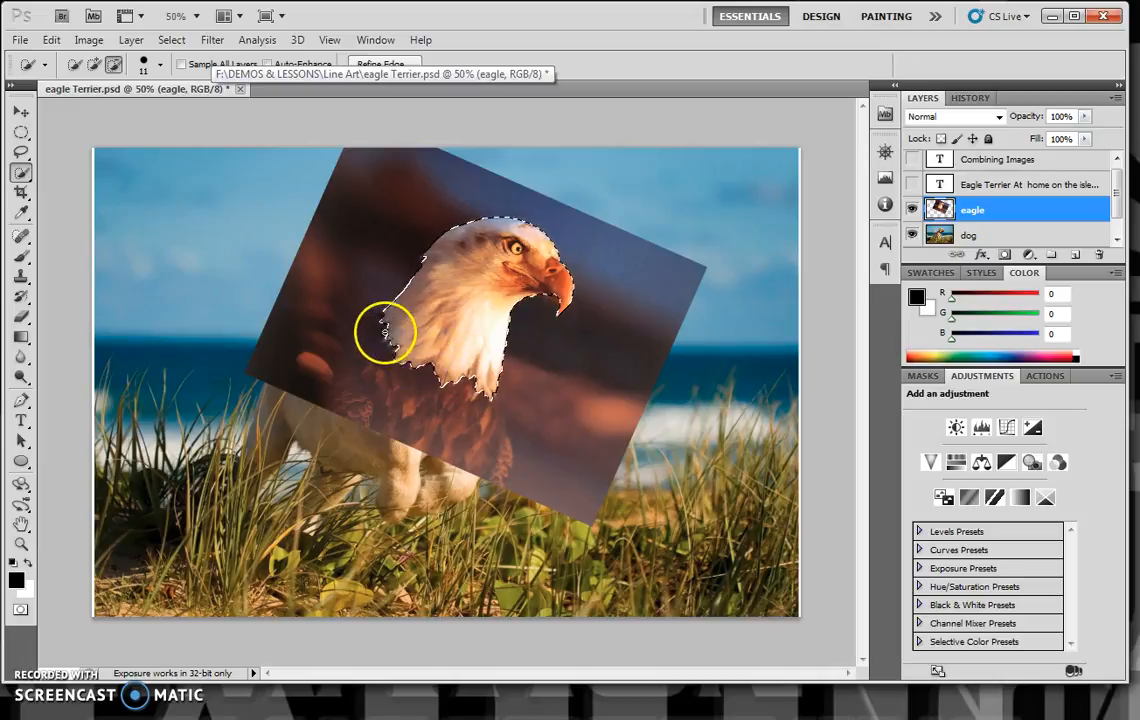
mouse_move(238, 187)
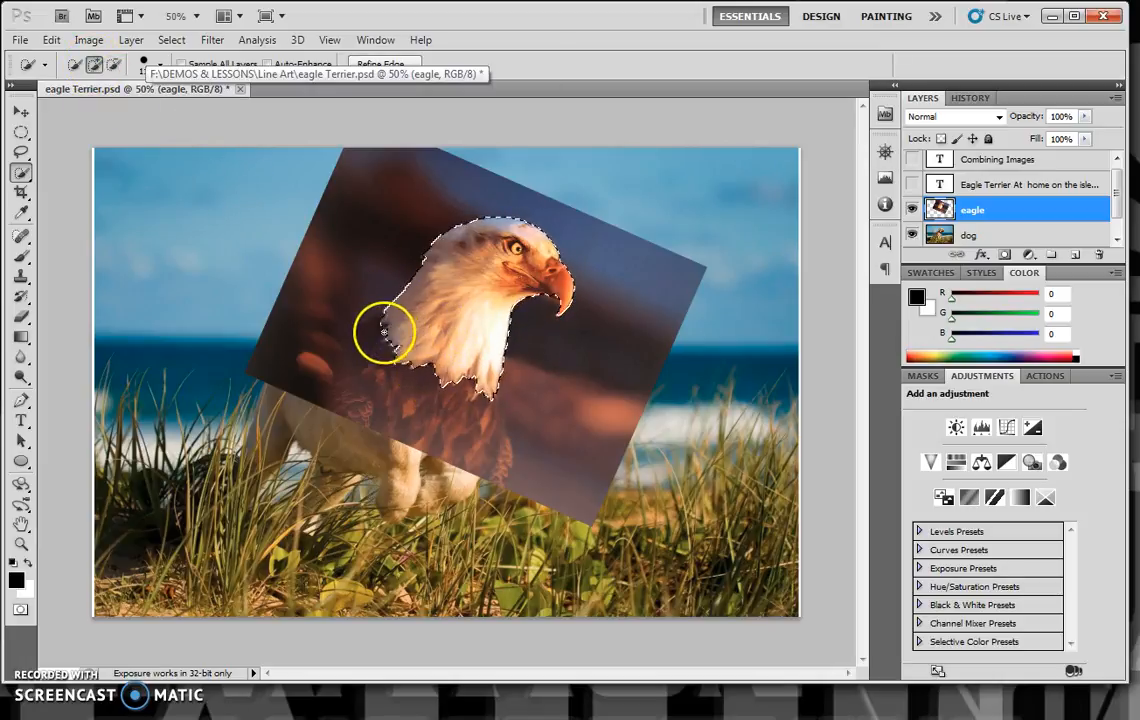
left_click_drag(383, 330, 443, 395)
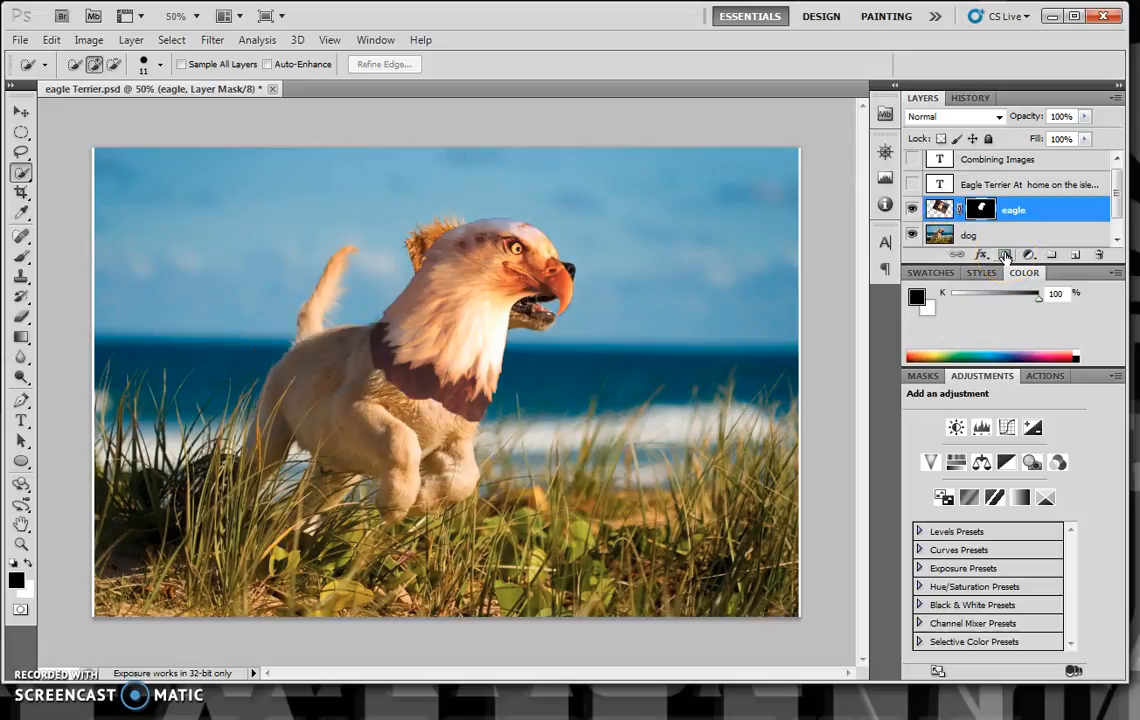
mouse_move(570, 270)
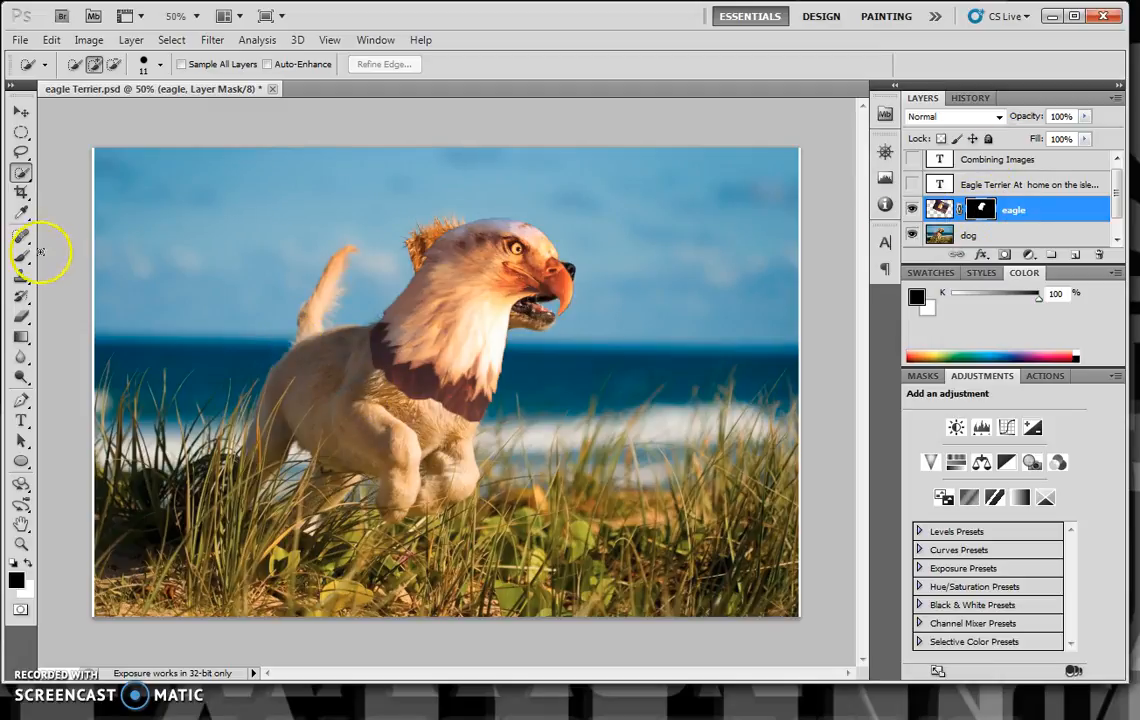
Brush on the eagle layer mask to hide the dark neck band
left_click(90, 65)
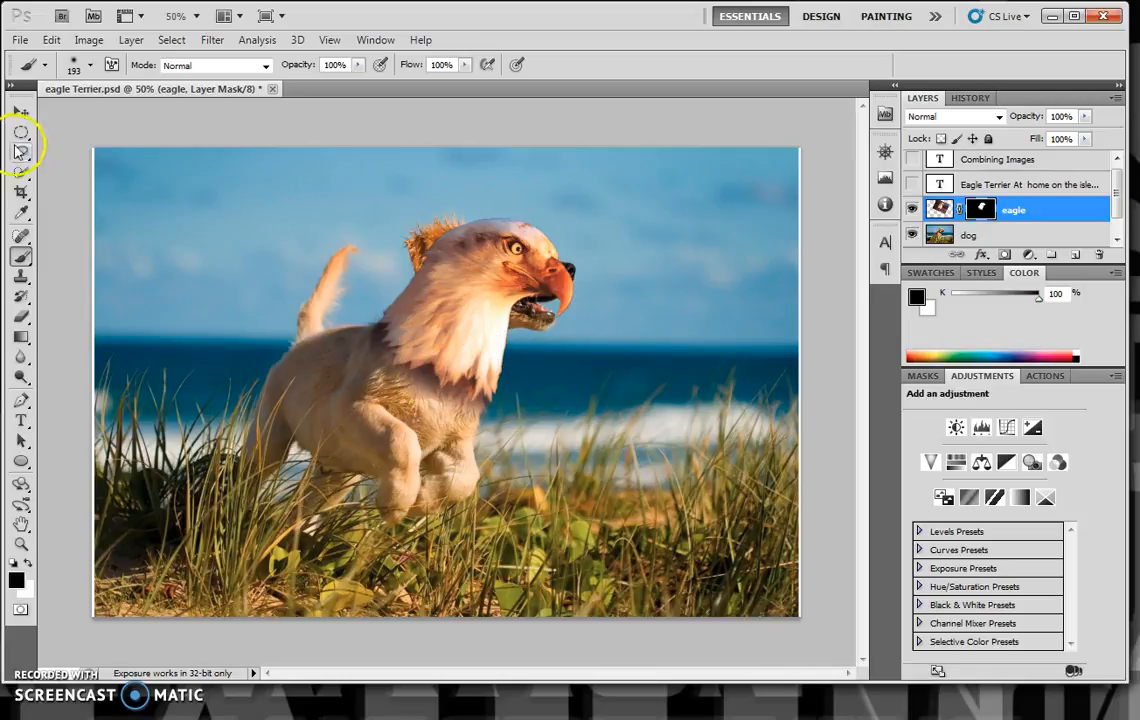
left_click(21, 257)
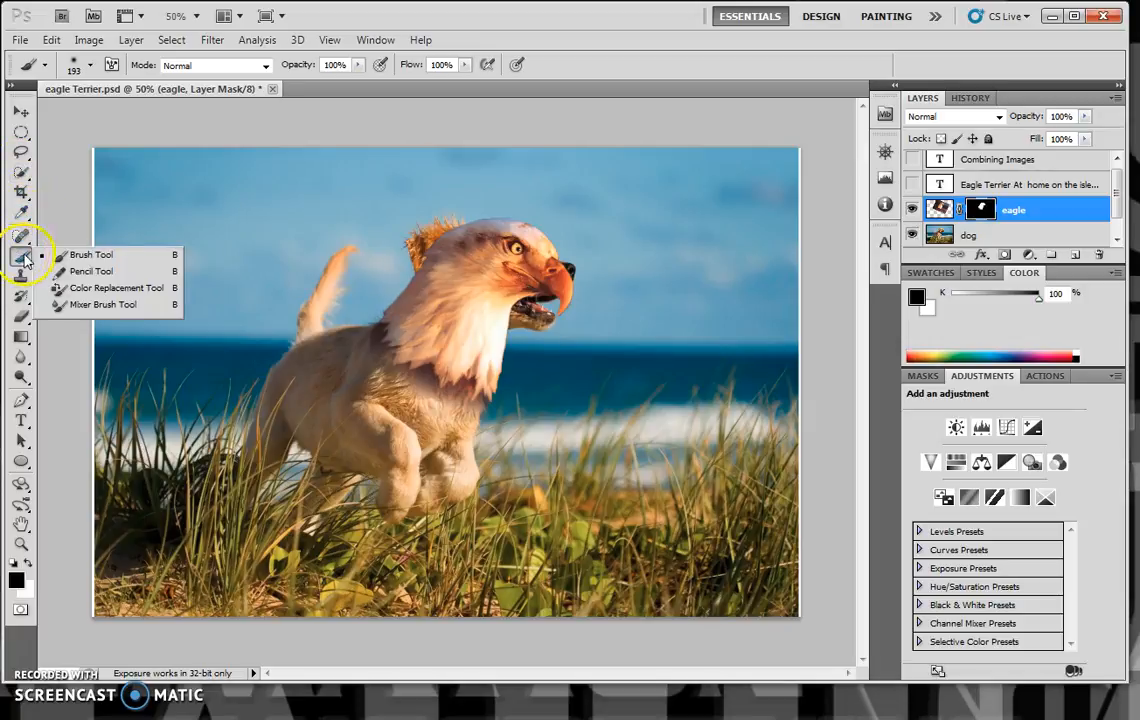
left_click(21, 172)
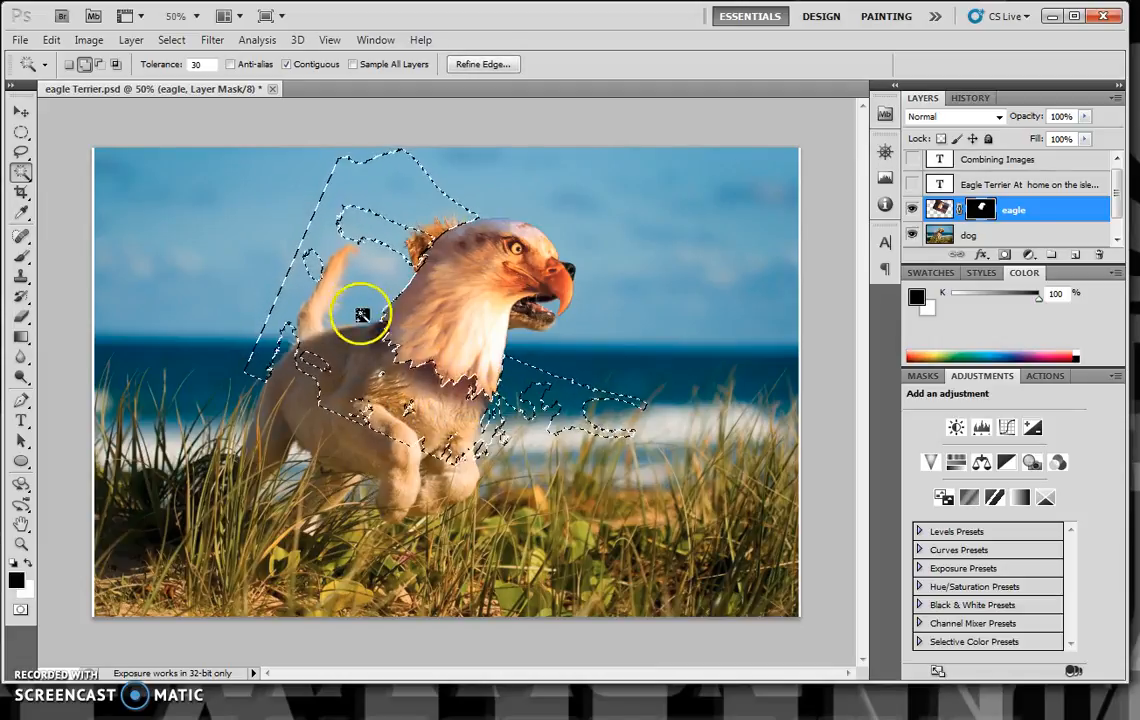
Fill the selected area of the eagle mask with Black
left_click(51, 40)
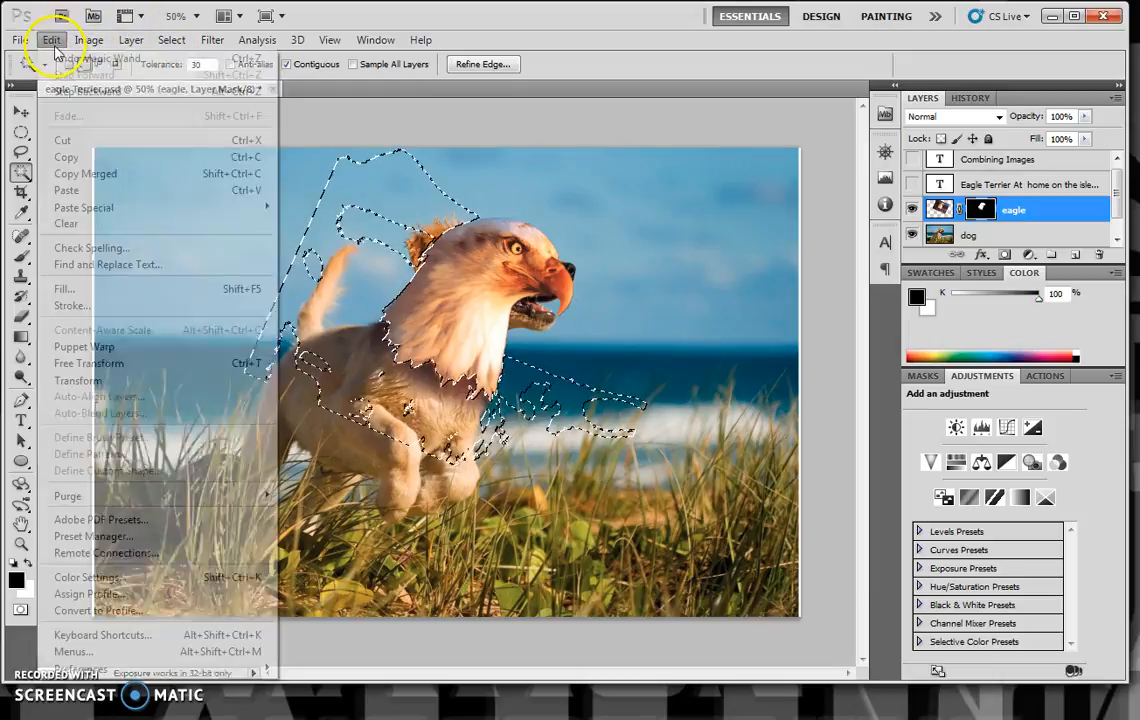
left_click(64, 289)
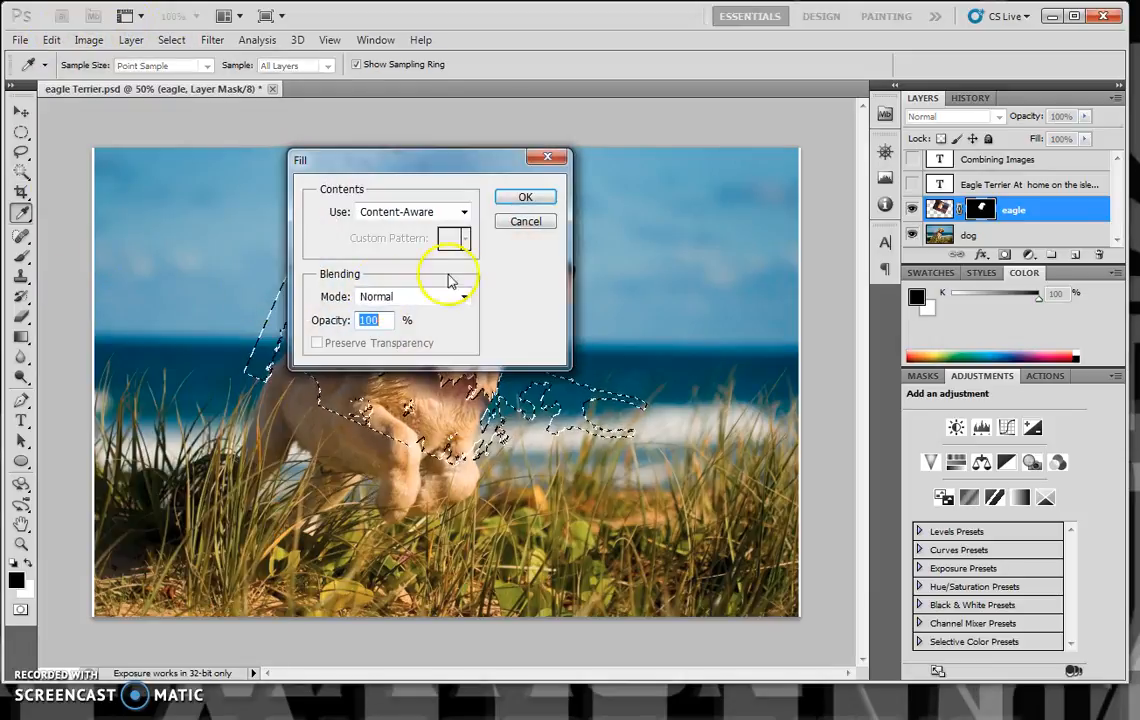
left_click(410, 211)
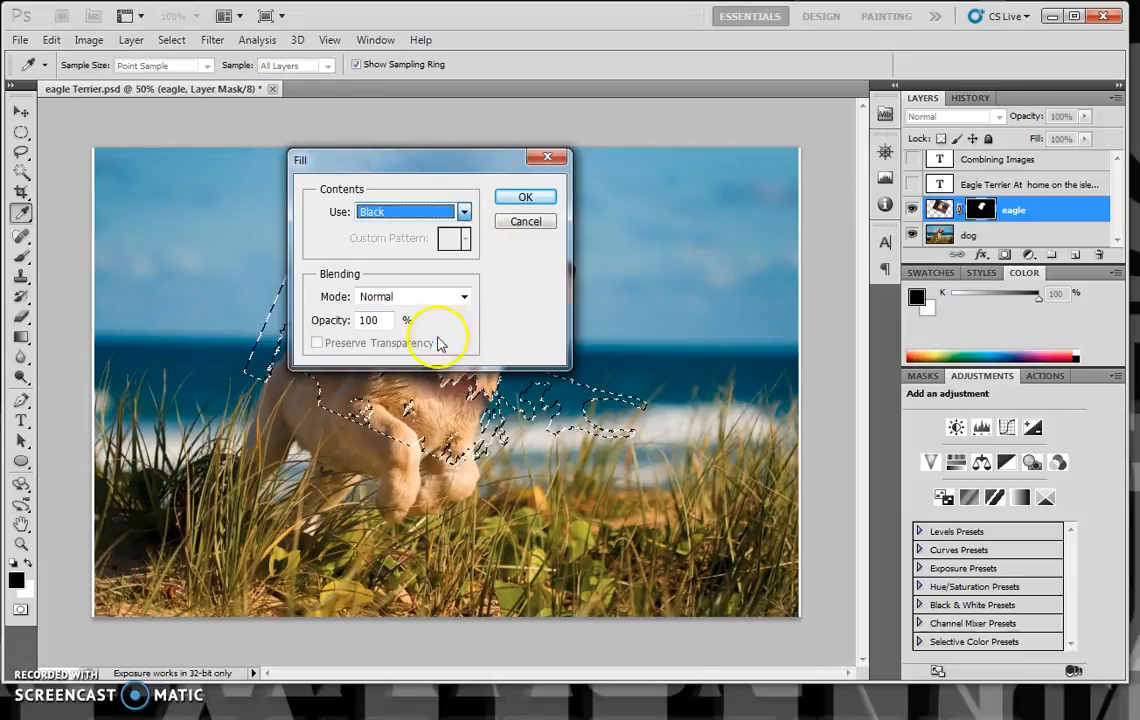
left_click(525, 196)
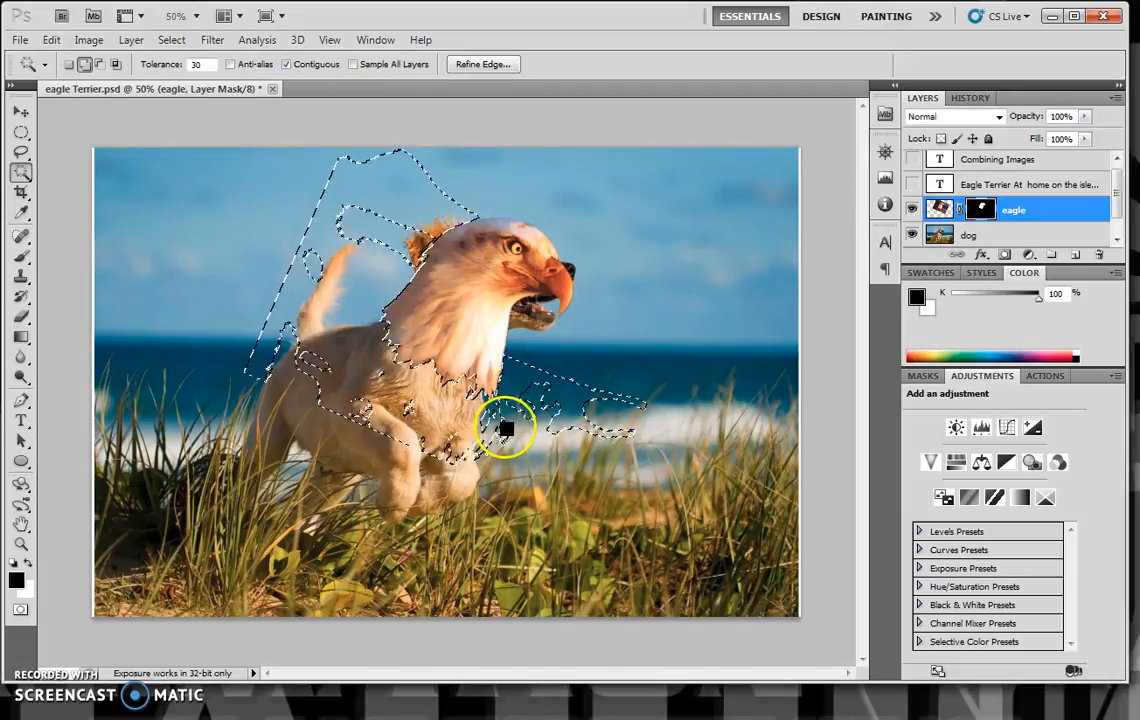
mouse_move(350, 95)
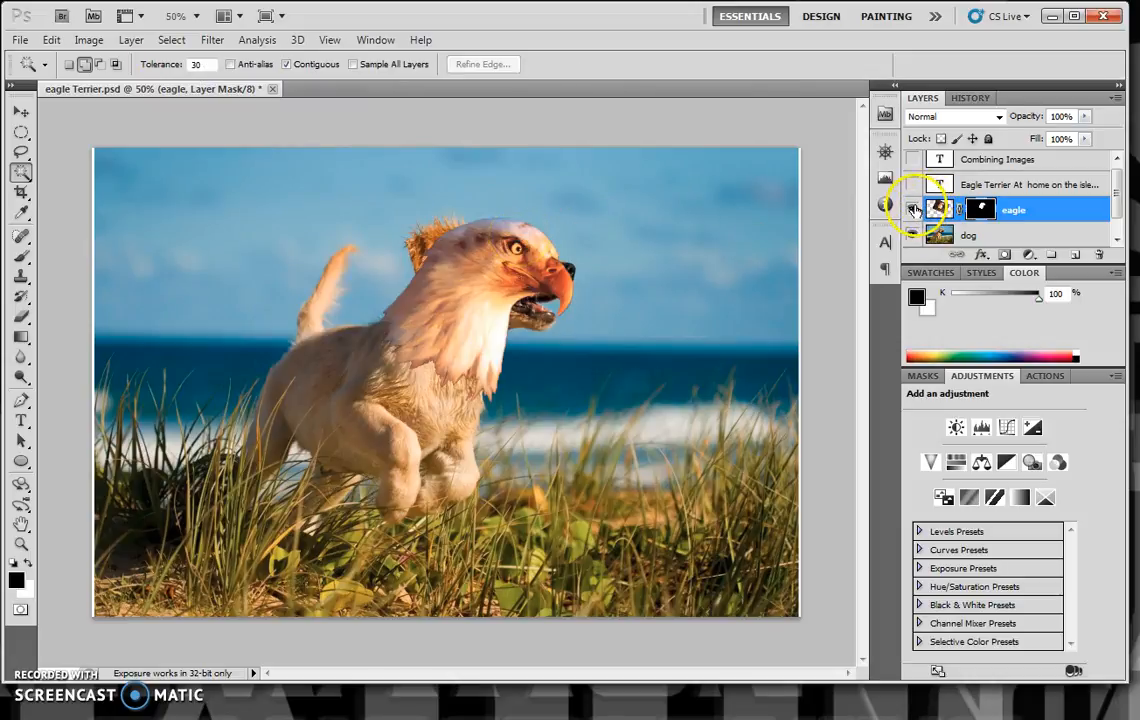
Hide the eagle, lasso the dog's head, and content-aware fill it away
left_click(911, 209)
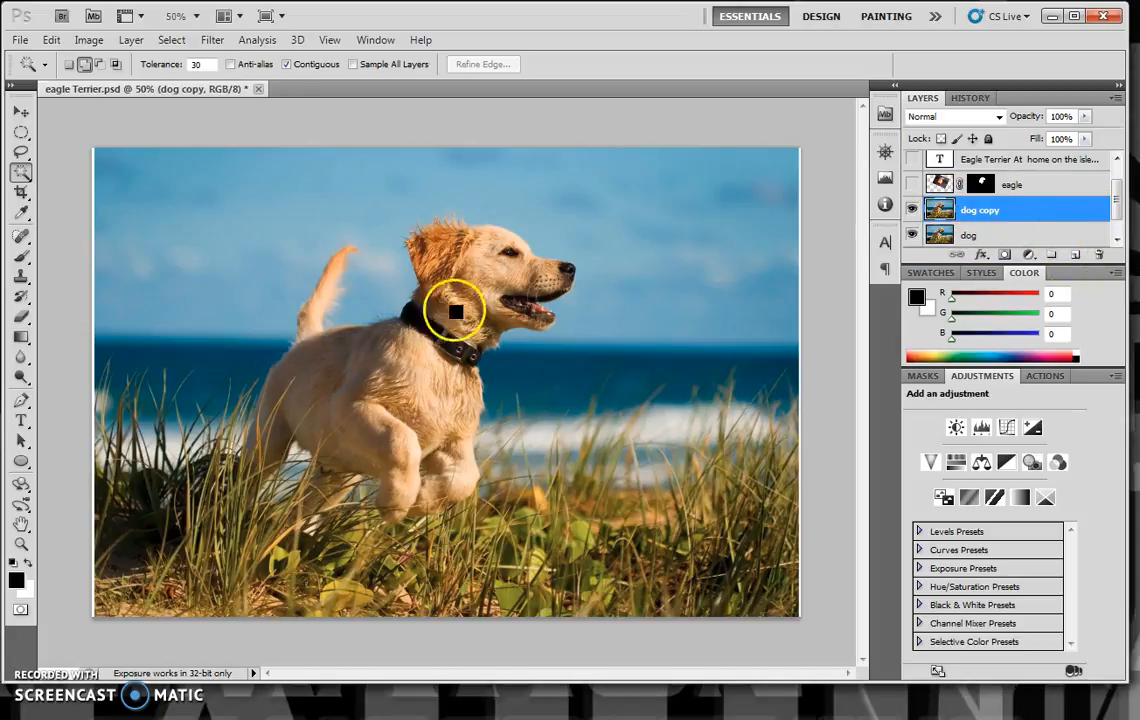
left_click(20, 152)
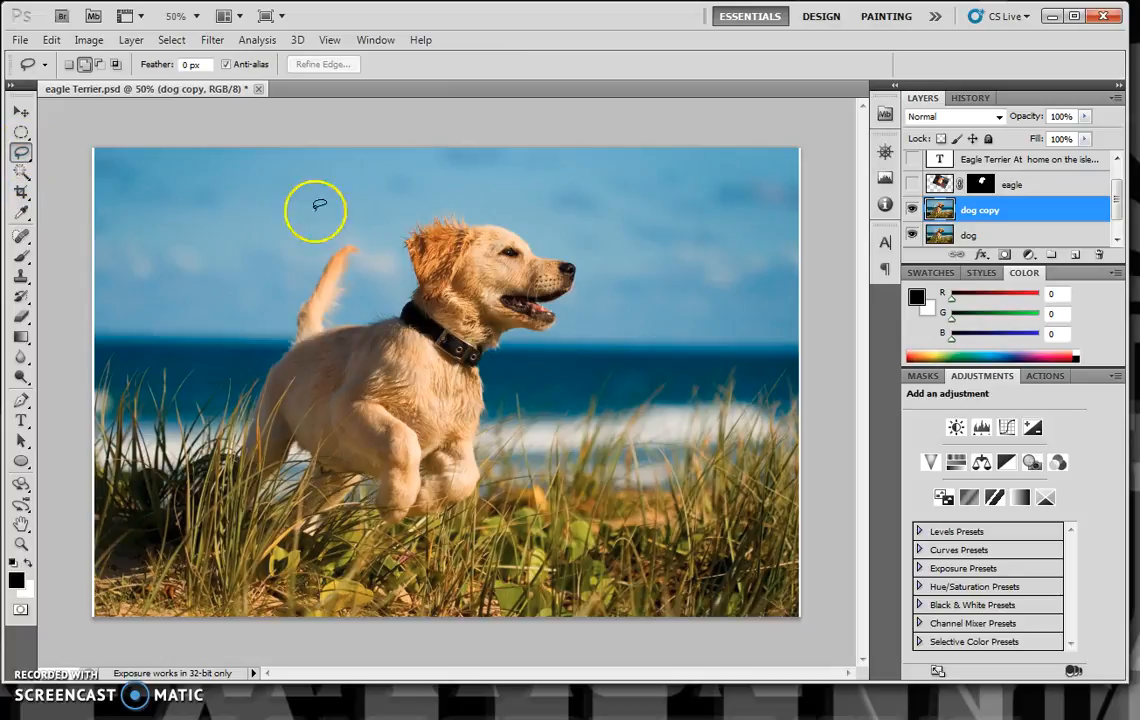
left_click_drag(318, 205, 607, 280)
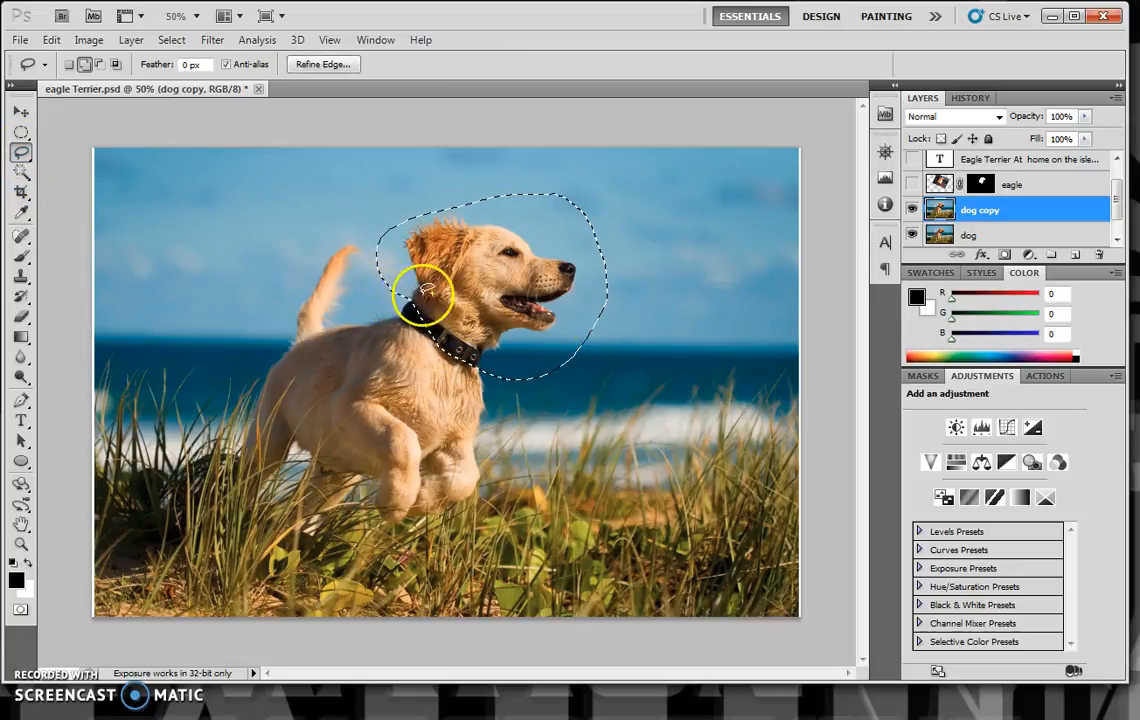
left_click(51, 40)
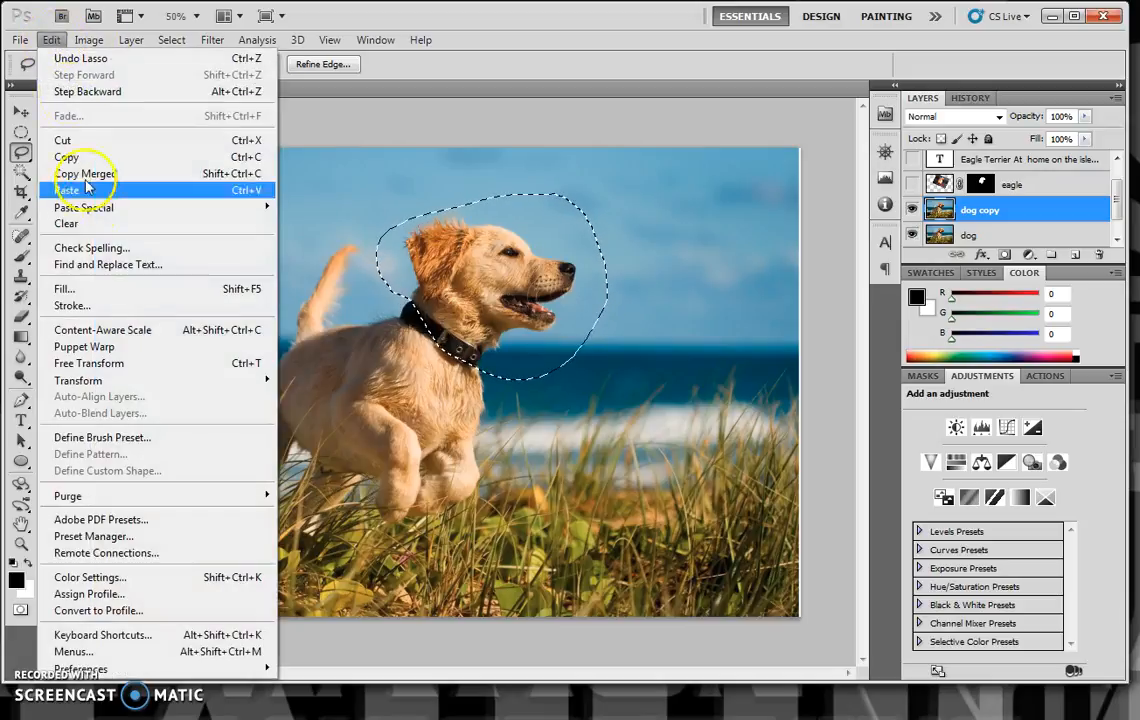
left_click(64, 288)
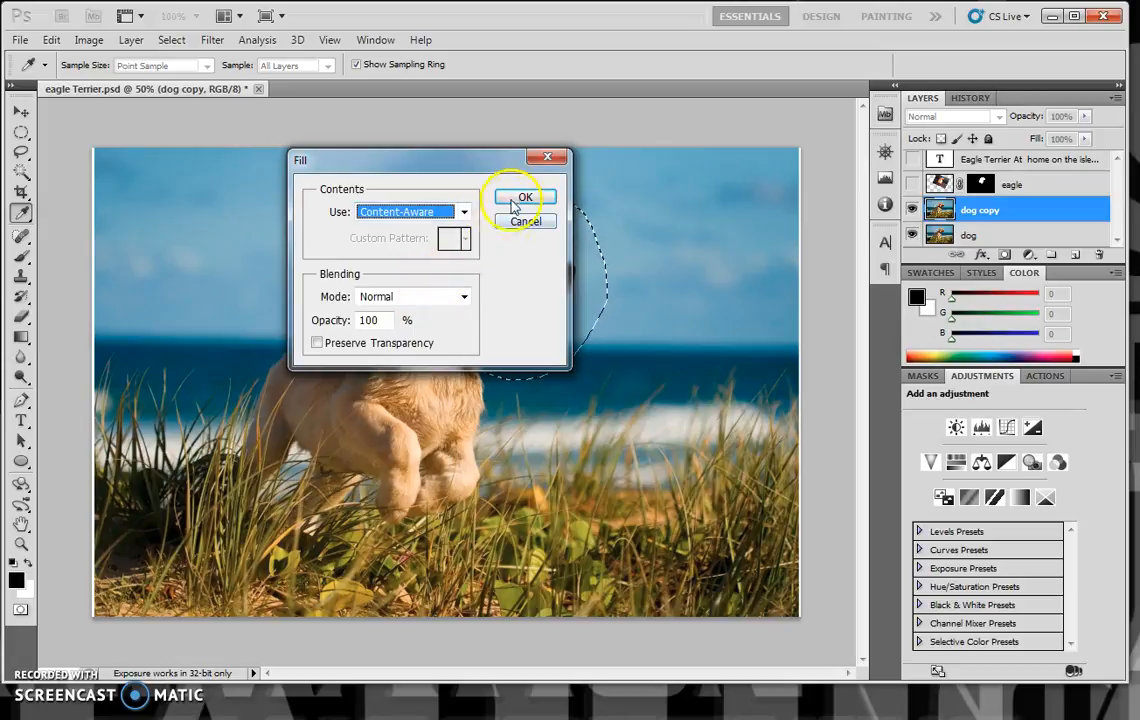
left_click(525, 196)
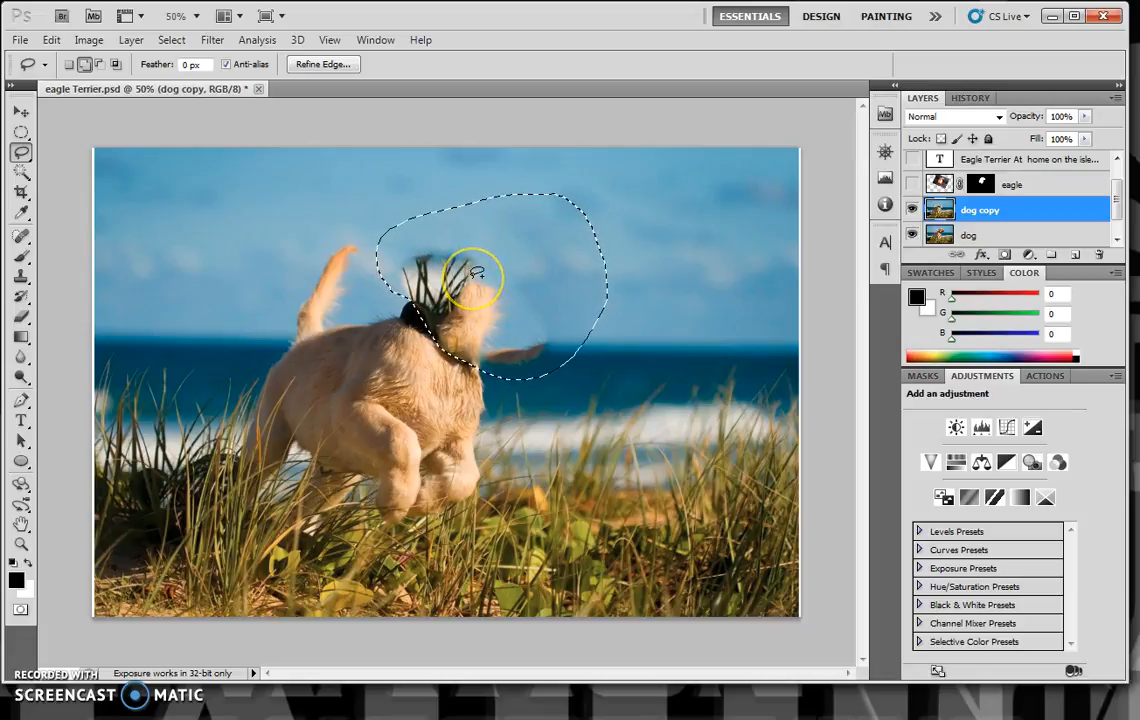
left_click(171, 40)
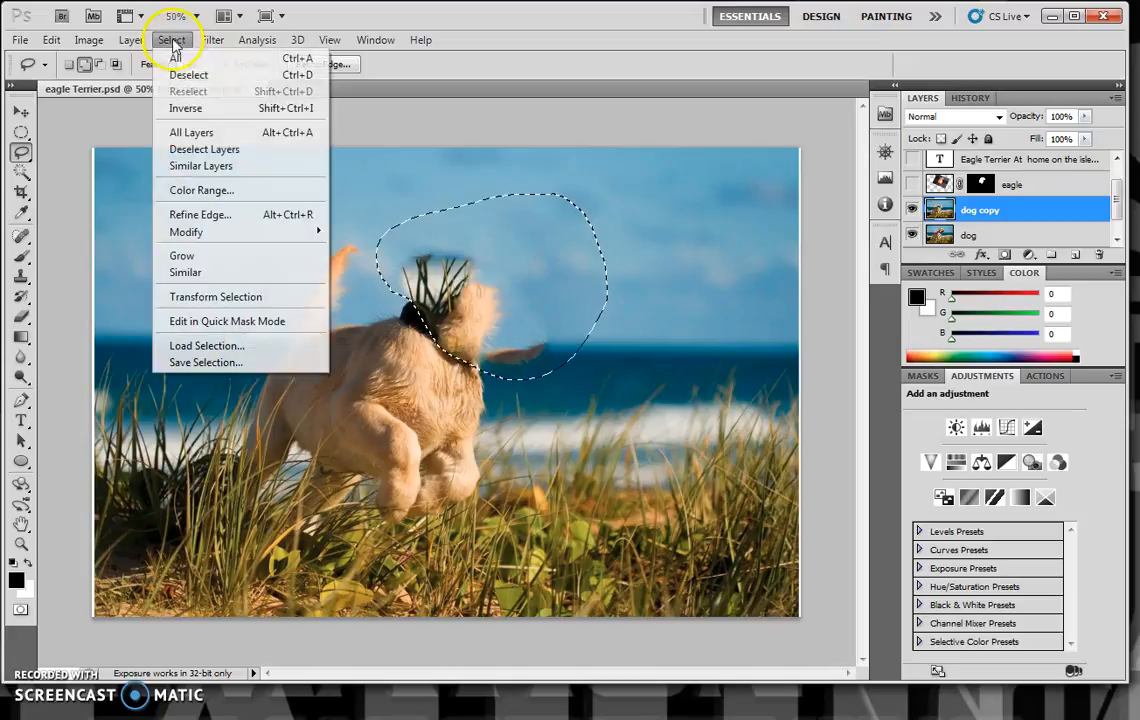
Deselect the head area and switch to the Clone Stamp Tool for touch-ups
left_click(188, 75)
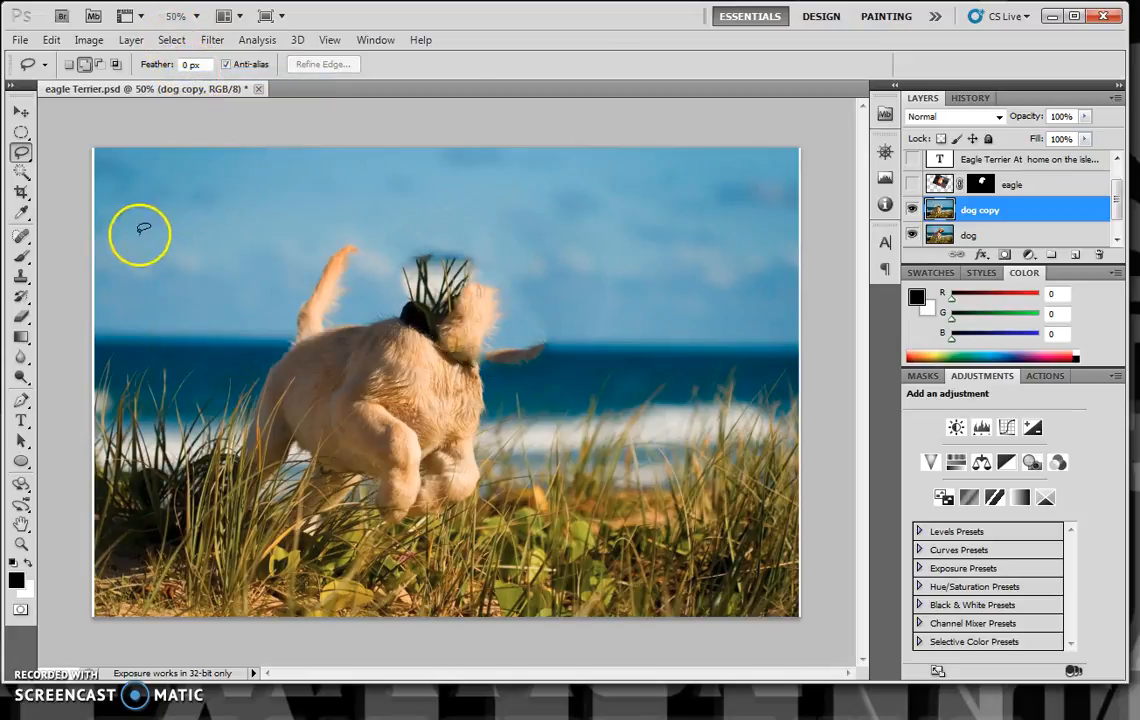
left_click(20, 277)
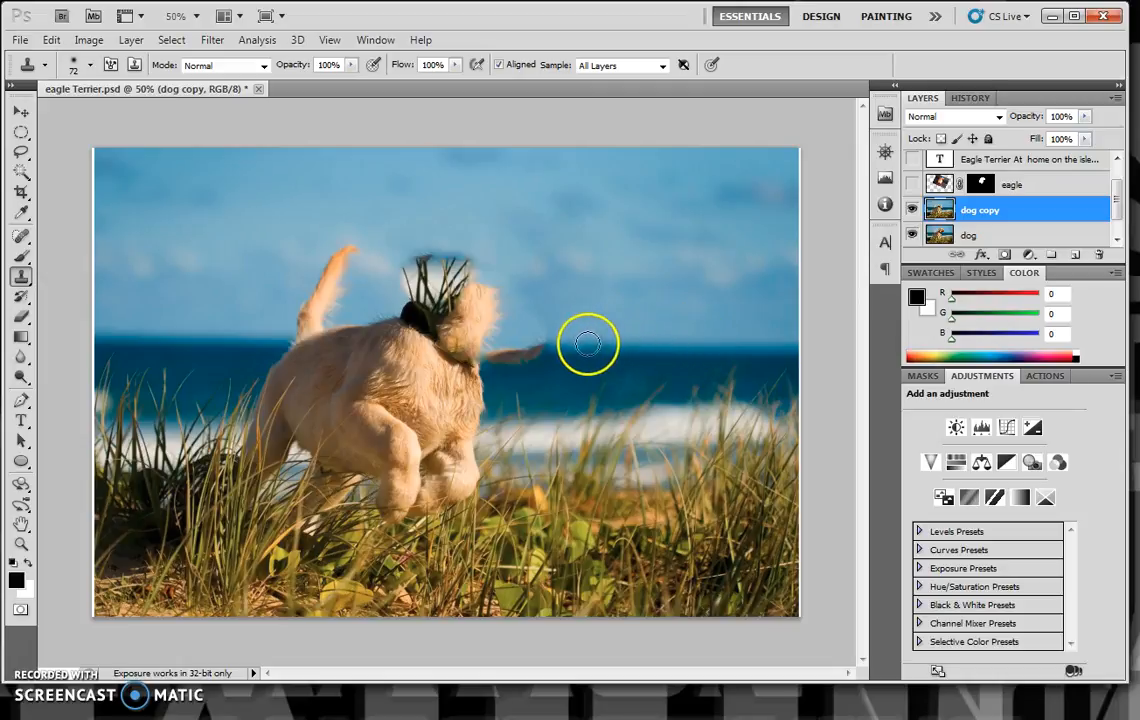
mouse_move(755, 297)
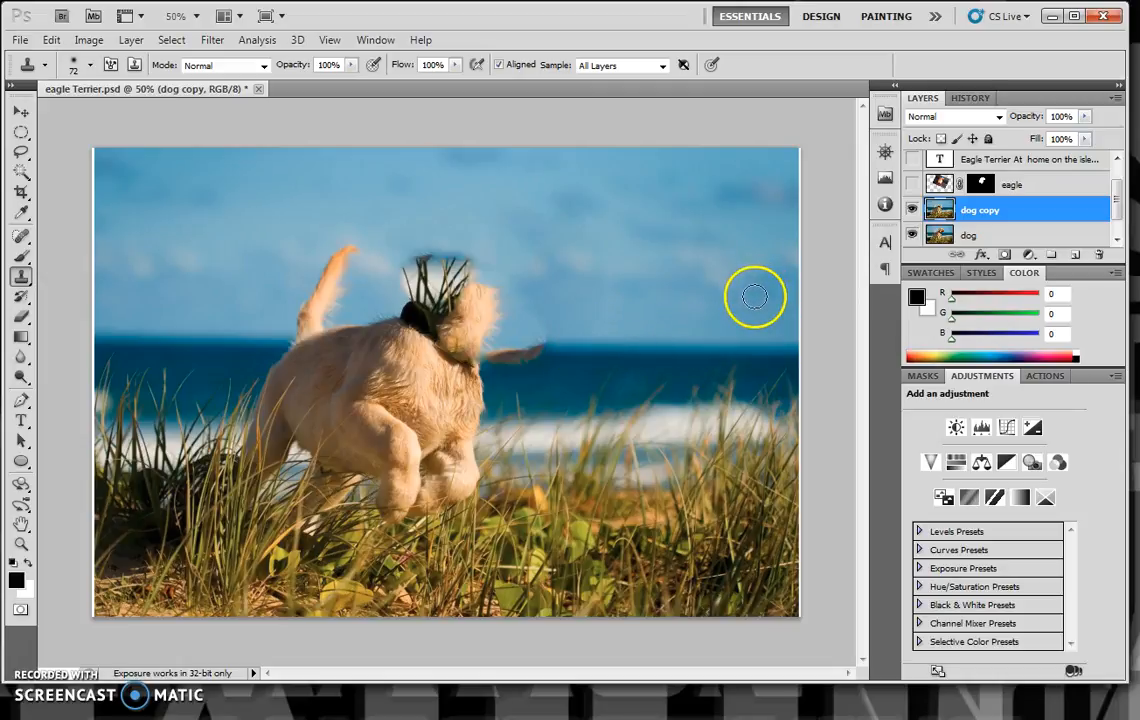
mouse_move(733, 342)
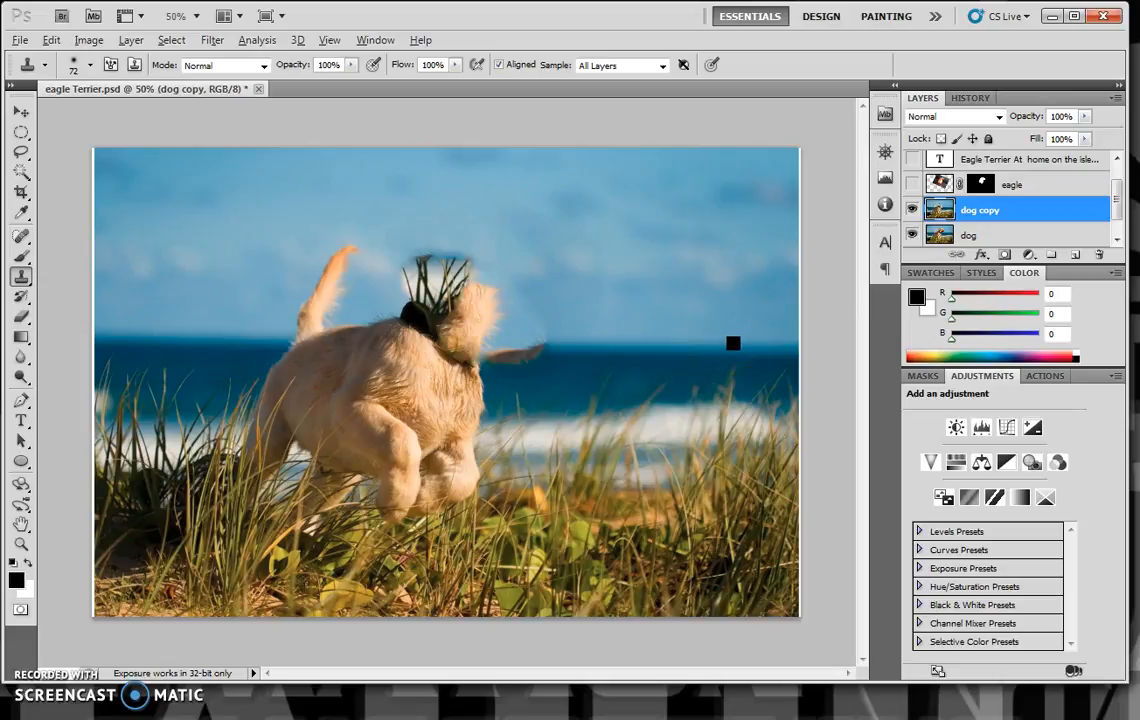
mouse_move(651, 342)
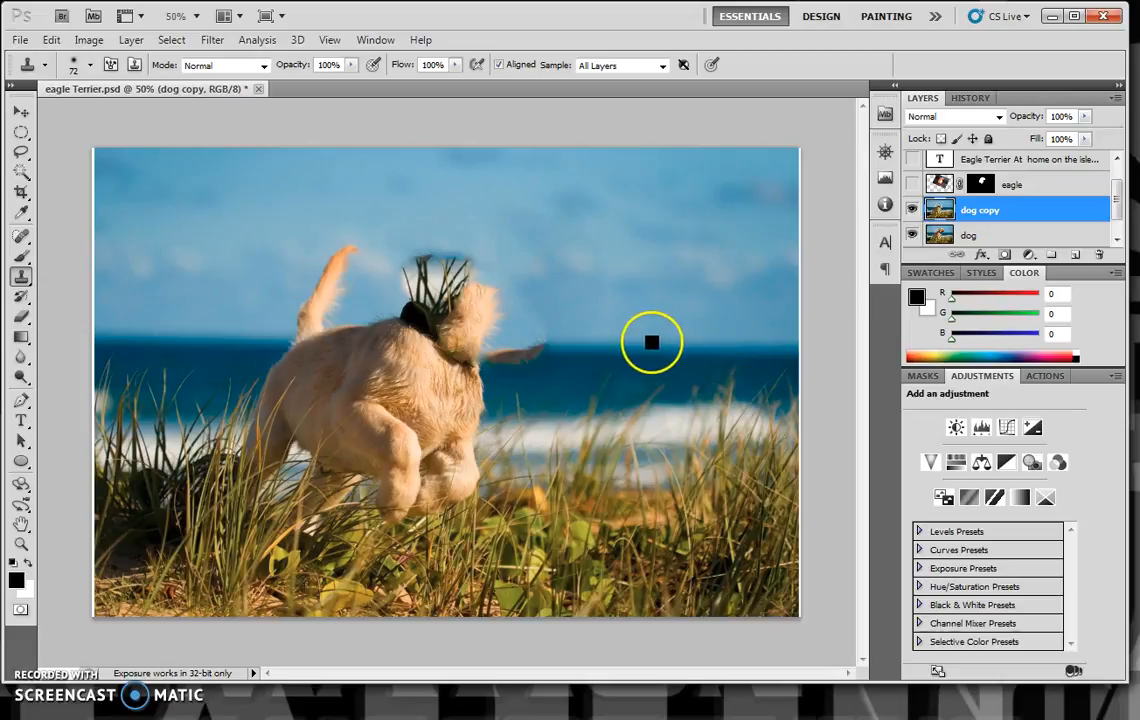
mouse_move(607, 343)
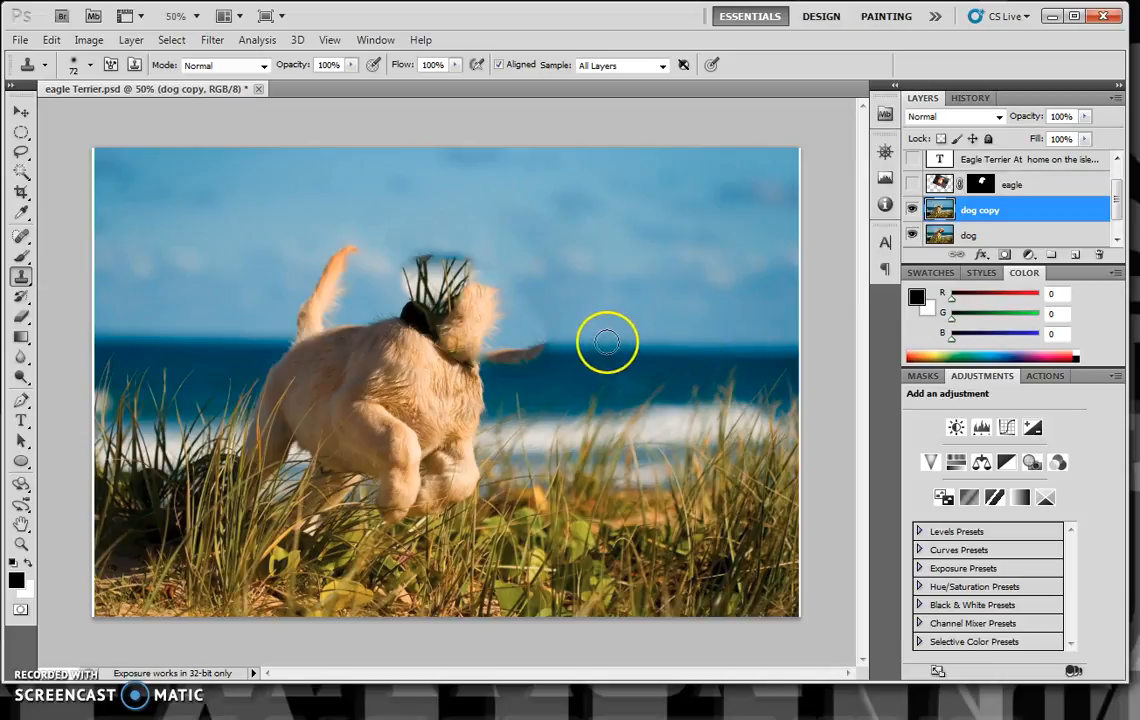
mouse_move(555, 343)
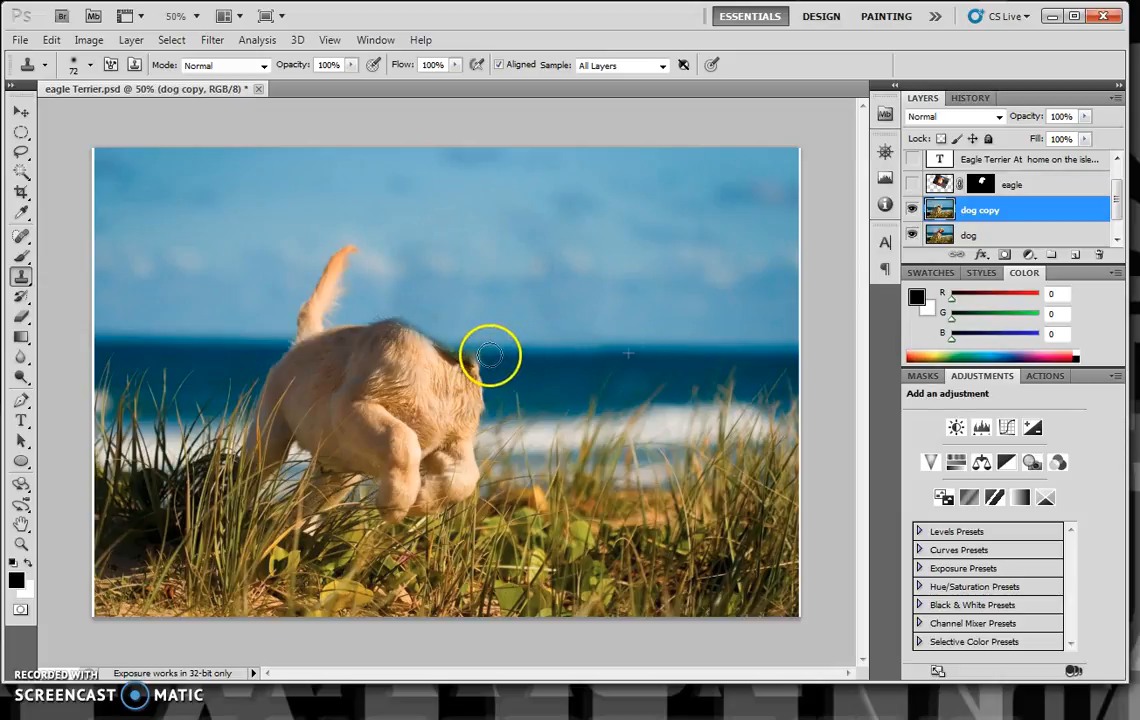
mouse_move(578, 355)
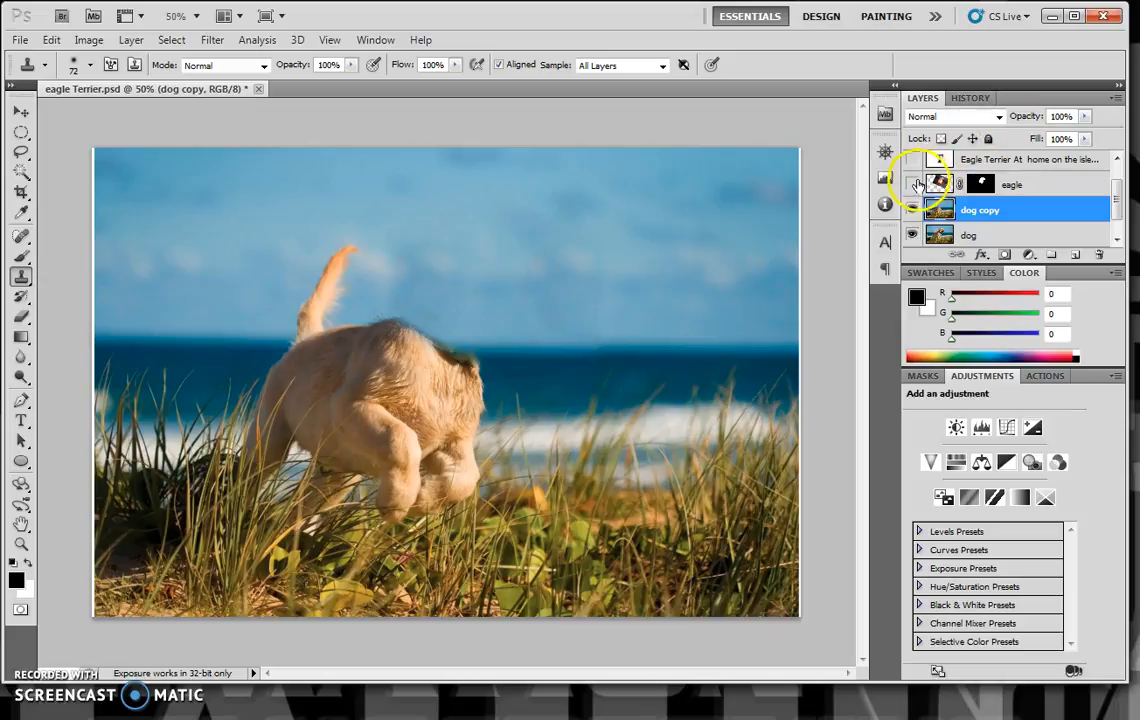
Show and select the eagle layer, scale it to about 98%, and nudge it onto the body
left_click(911, 183)
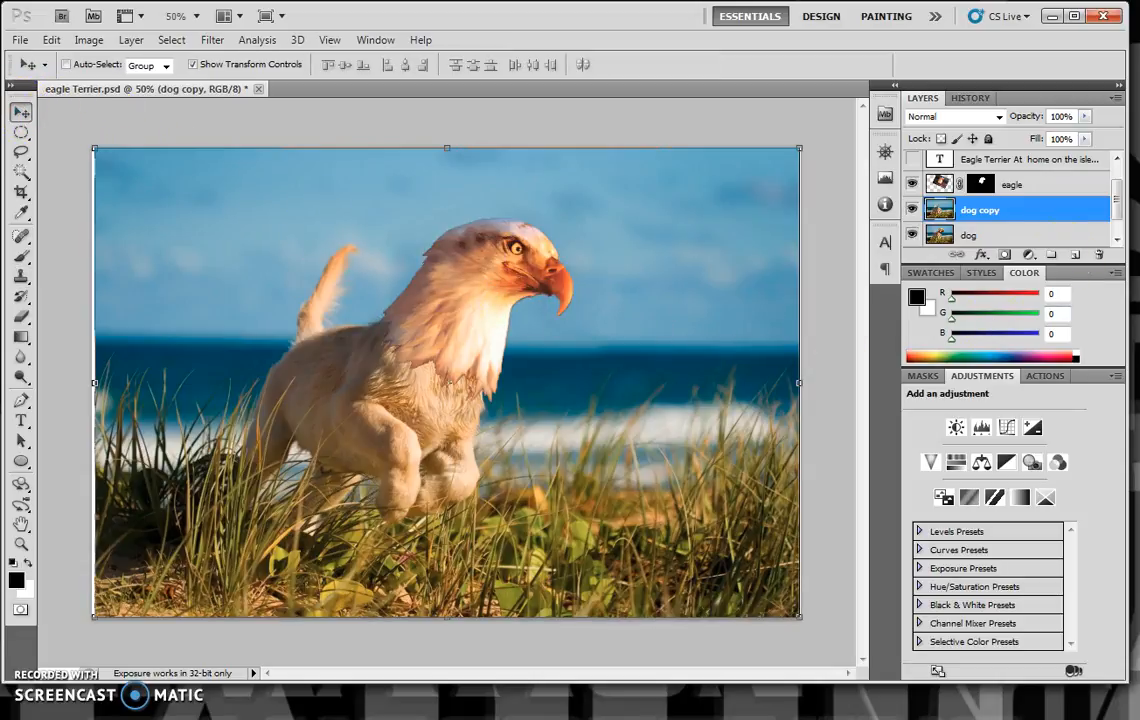
left_click(1012, 184)
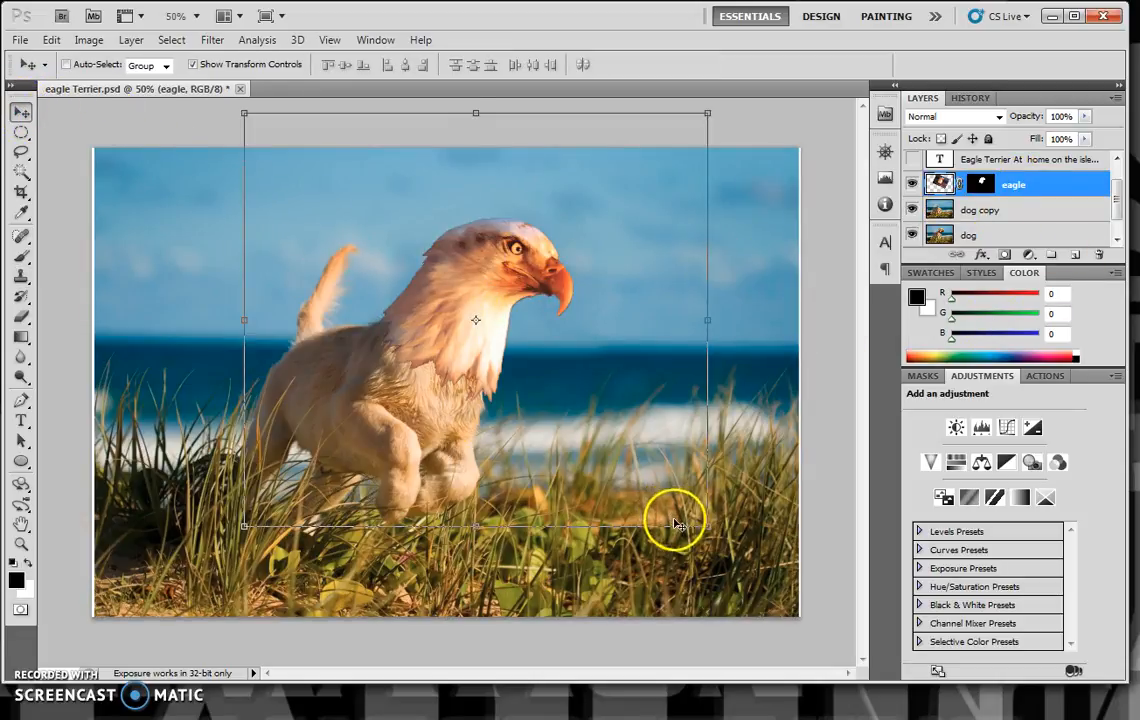
left_click_drag(680, 525, 700, 520)
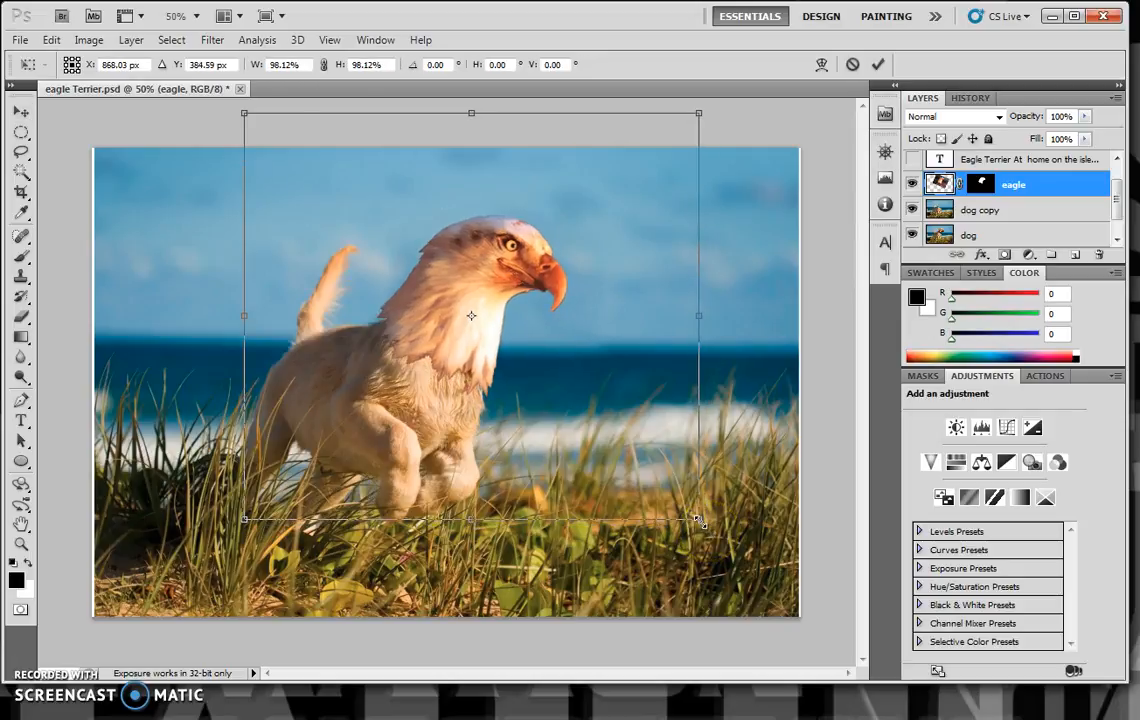
left_click_drag(471, 315, 449, 323)
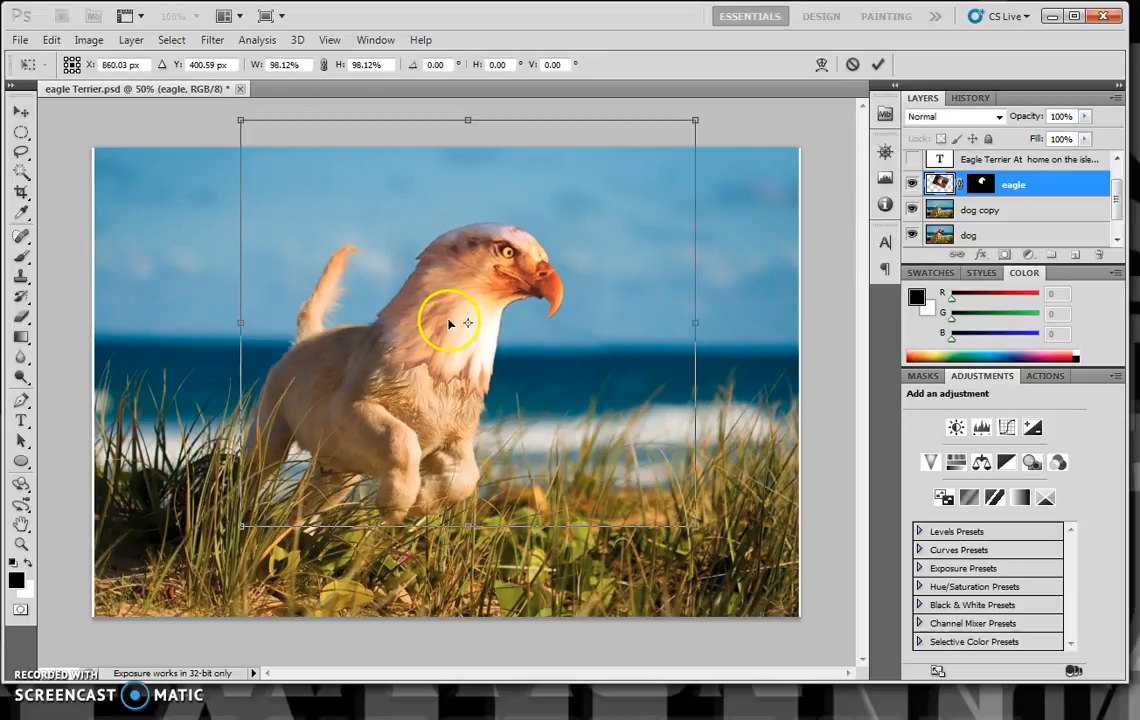
mouse_move(530, 428)
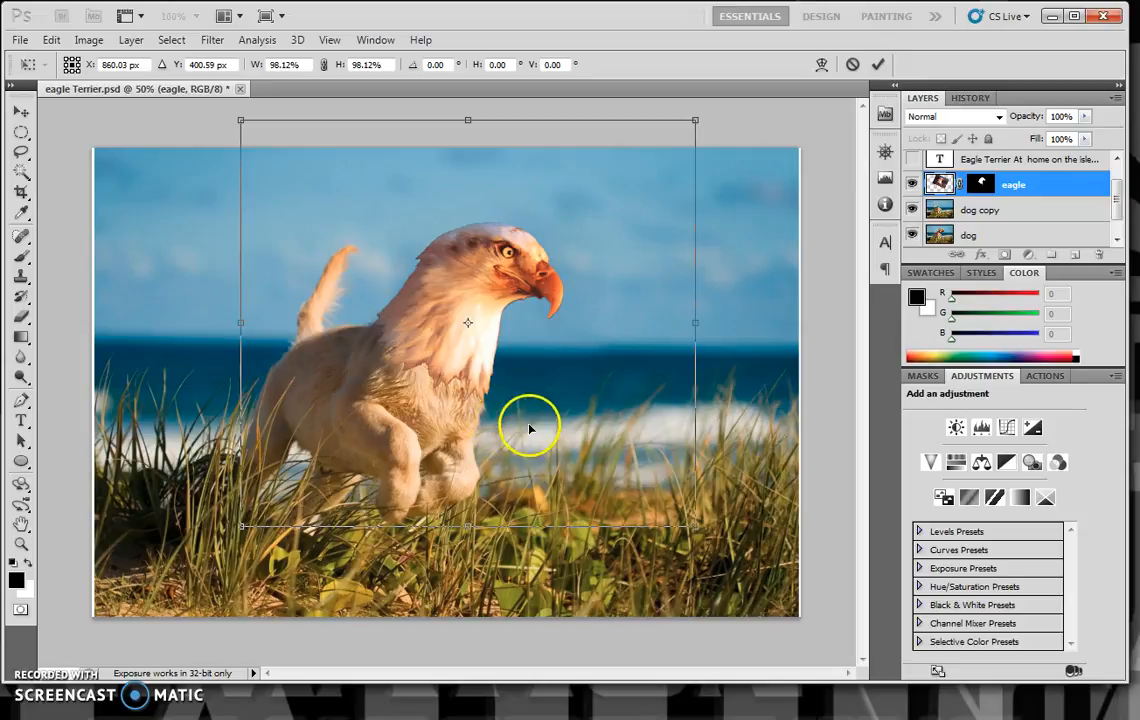
mouse_move(48, 502)
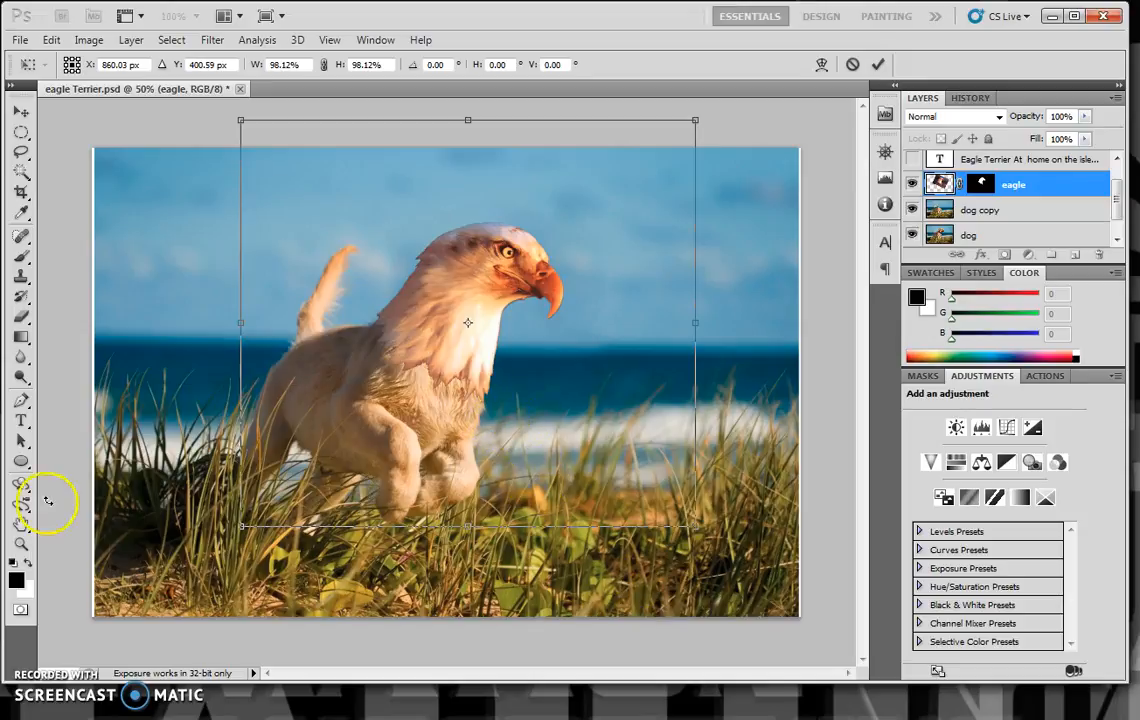
mouse_move(580, 505)
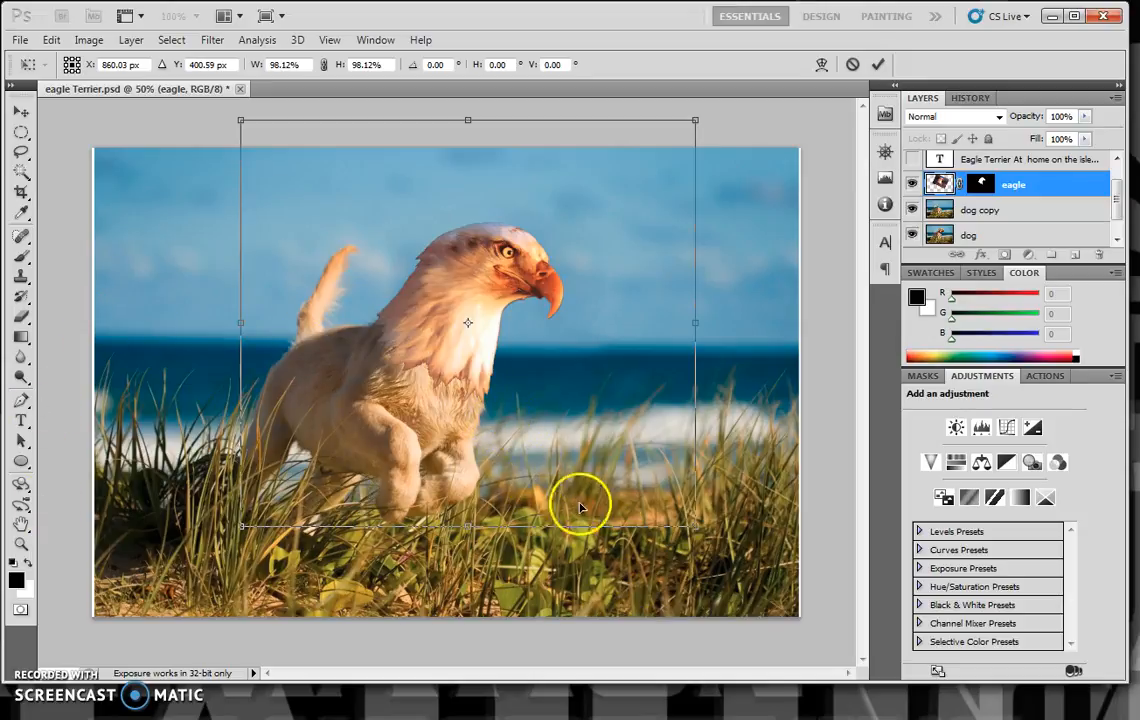
mouse_move(533, 263)
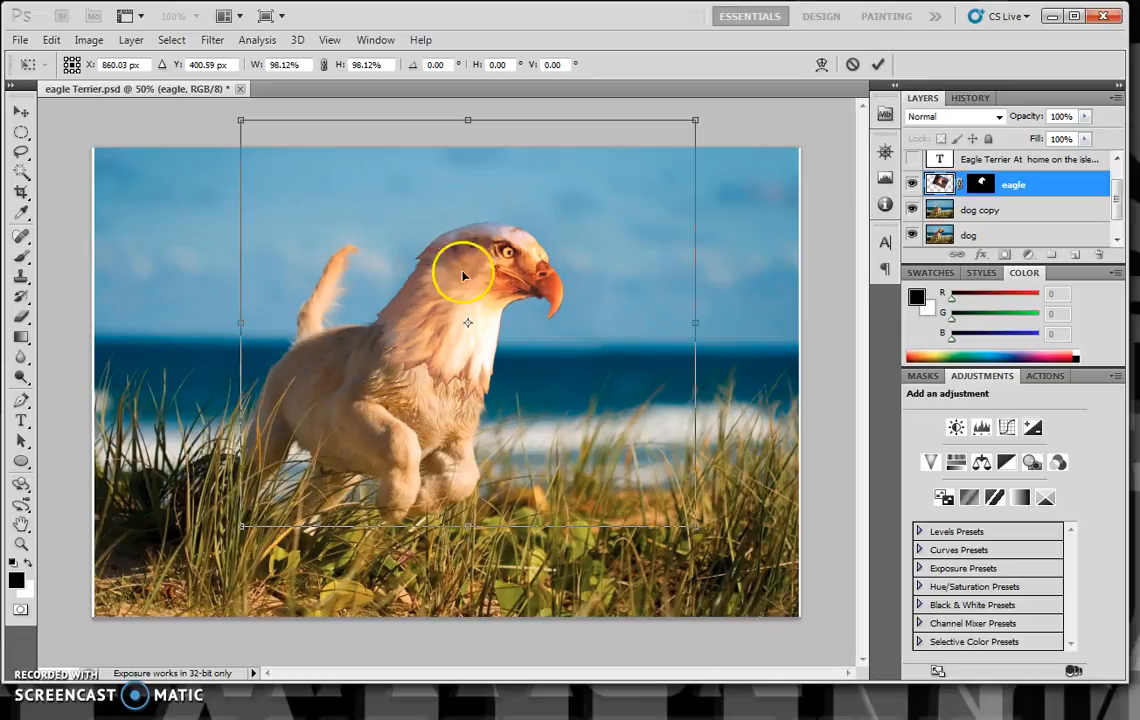
mouse_move(647, 295)
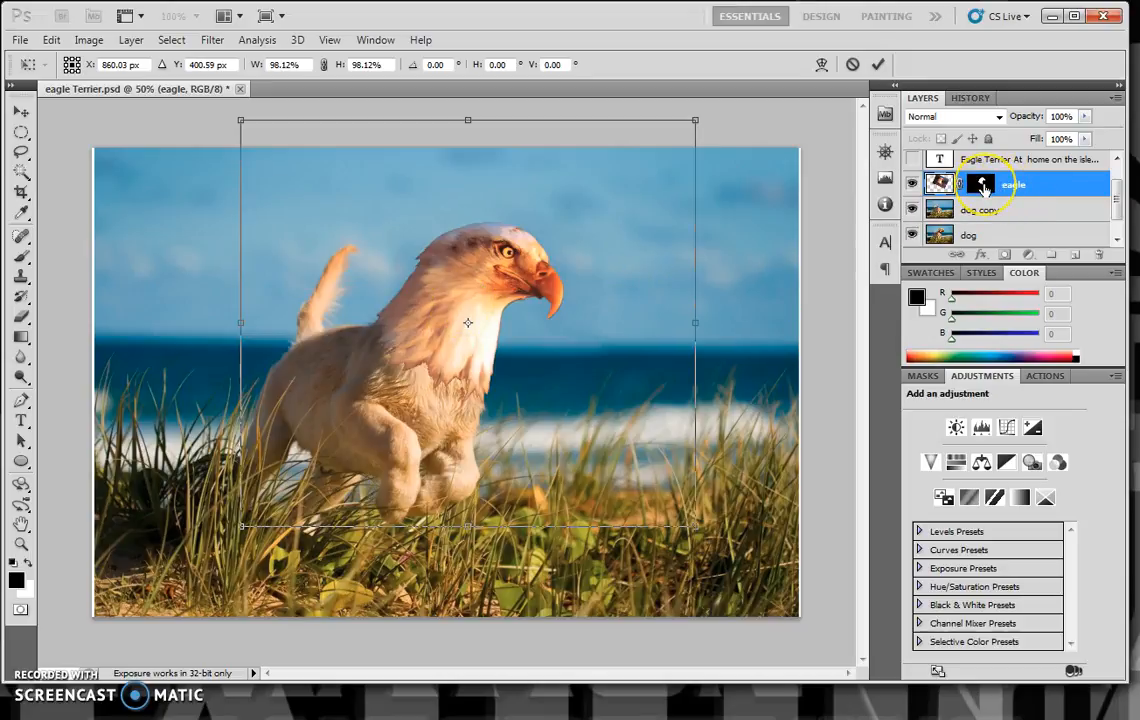
mouse_move(981, 186)
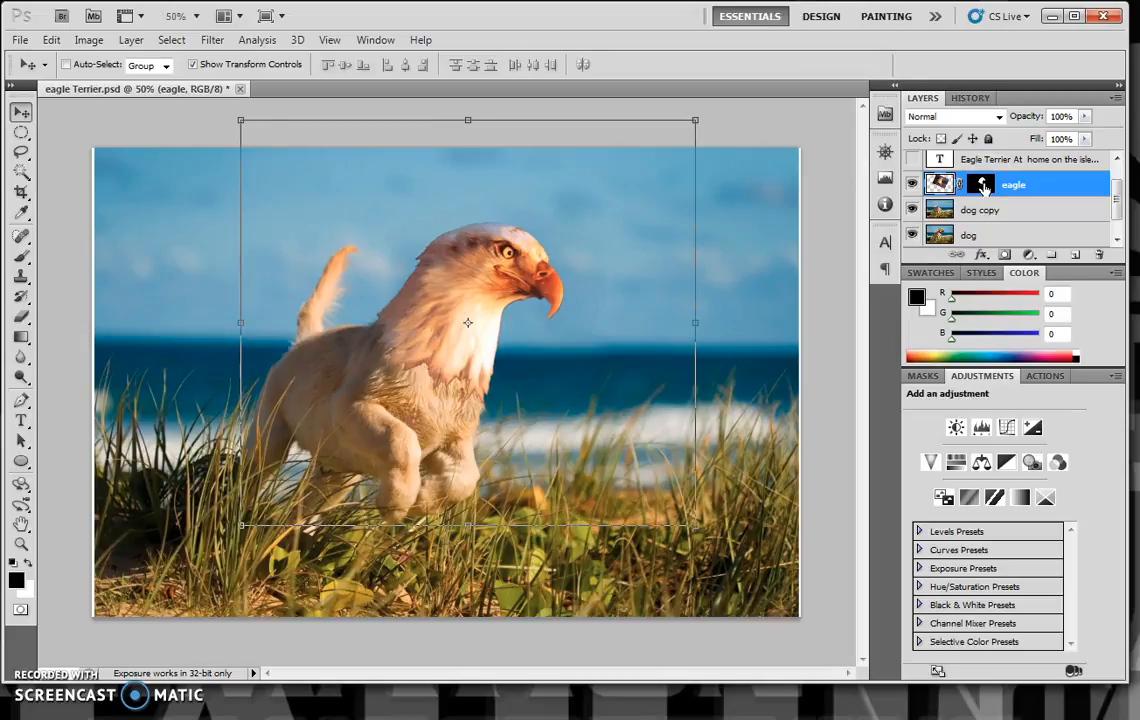
Select everything except the eagle head by loading its mask and inverting the selection
right_click(980, 183)
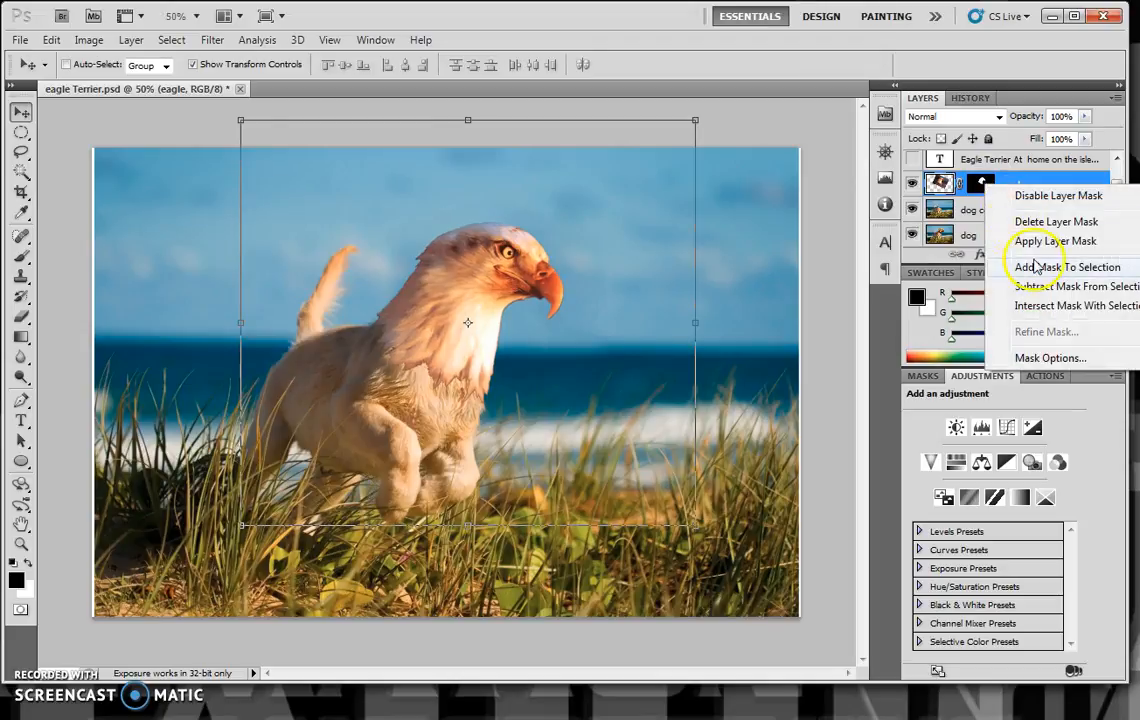
left_click(1040, 266)
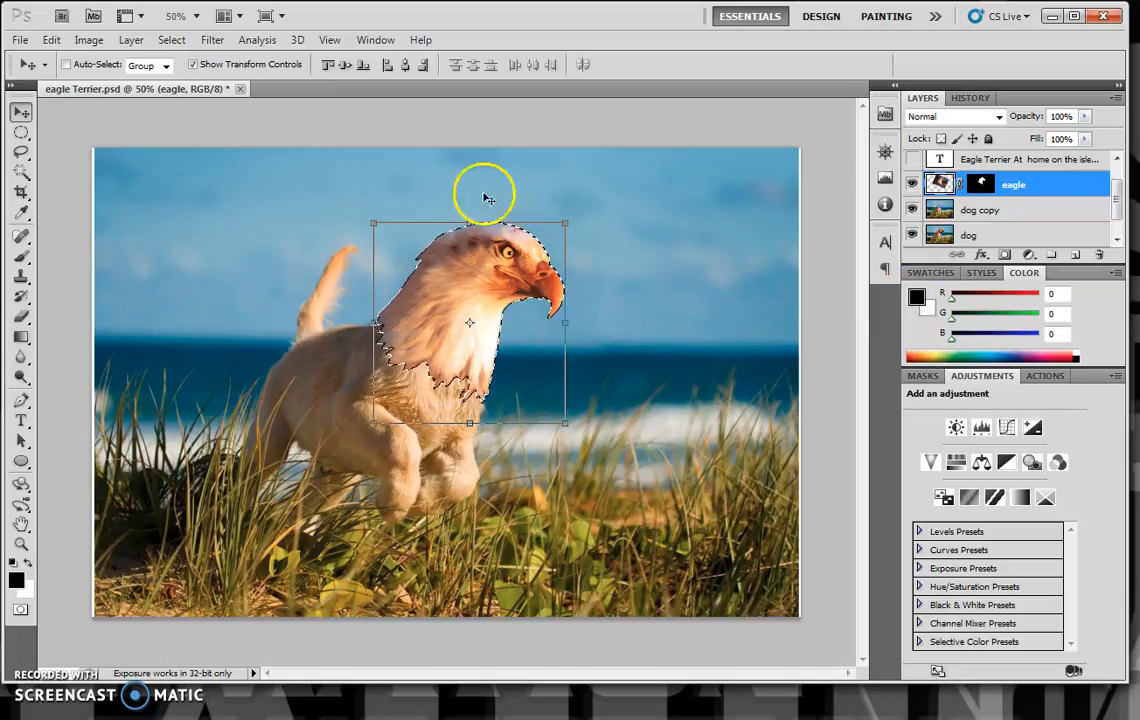
mouse_move(172, 40)
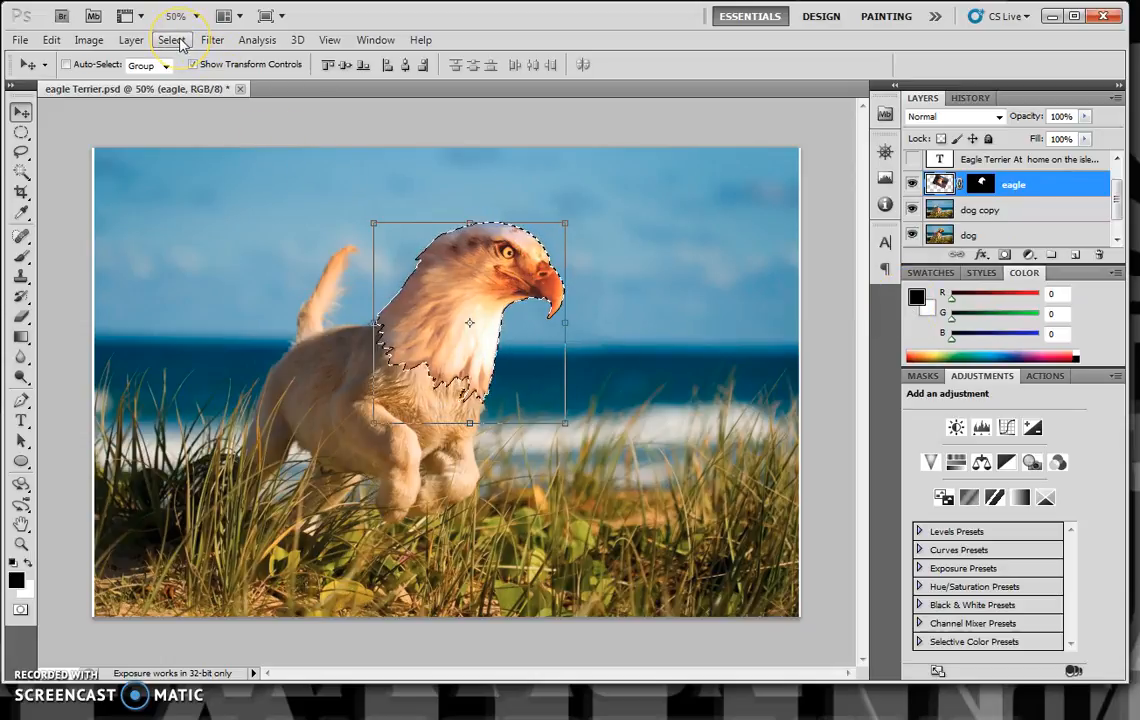
left_click(171, 39)
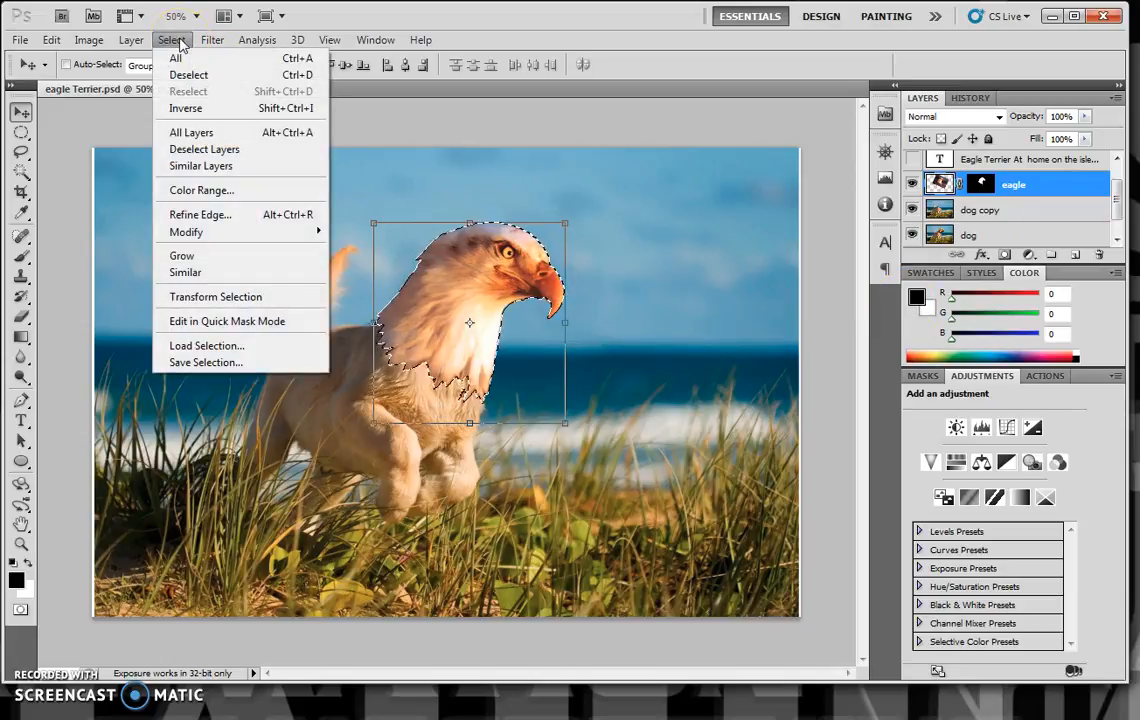
left_click(185, 108)
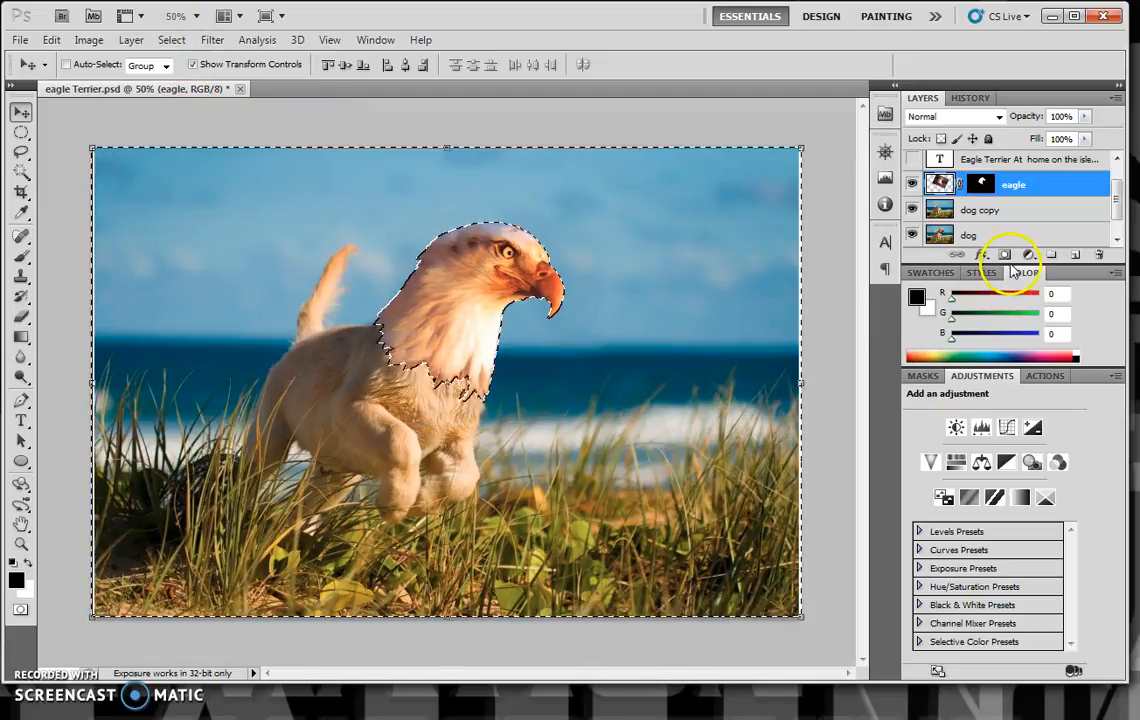
Add a Brightness/Contrast adjustment layer with brightness set to -9
left_click(1029, 254)
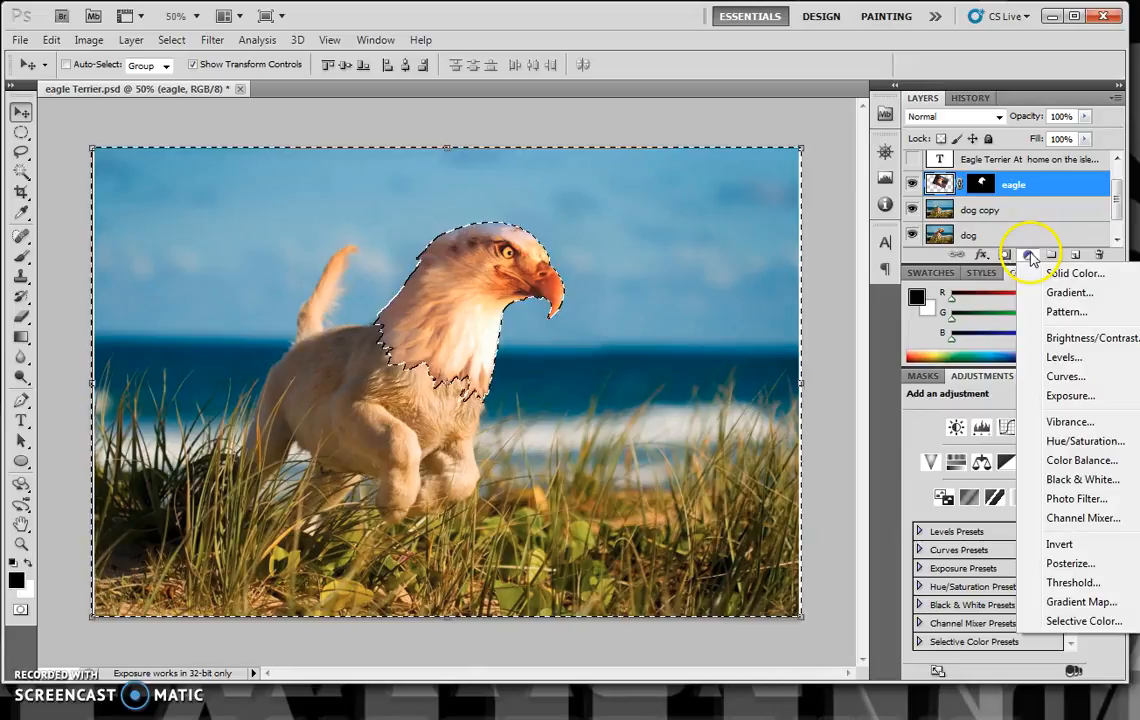
left_click(1091, 337)
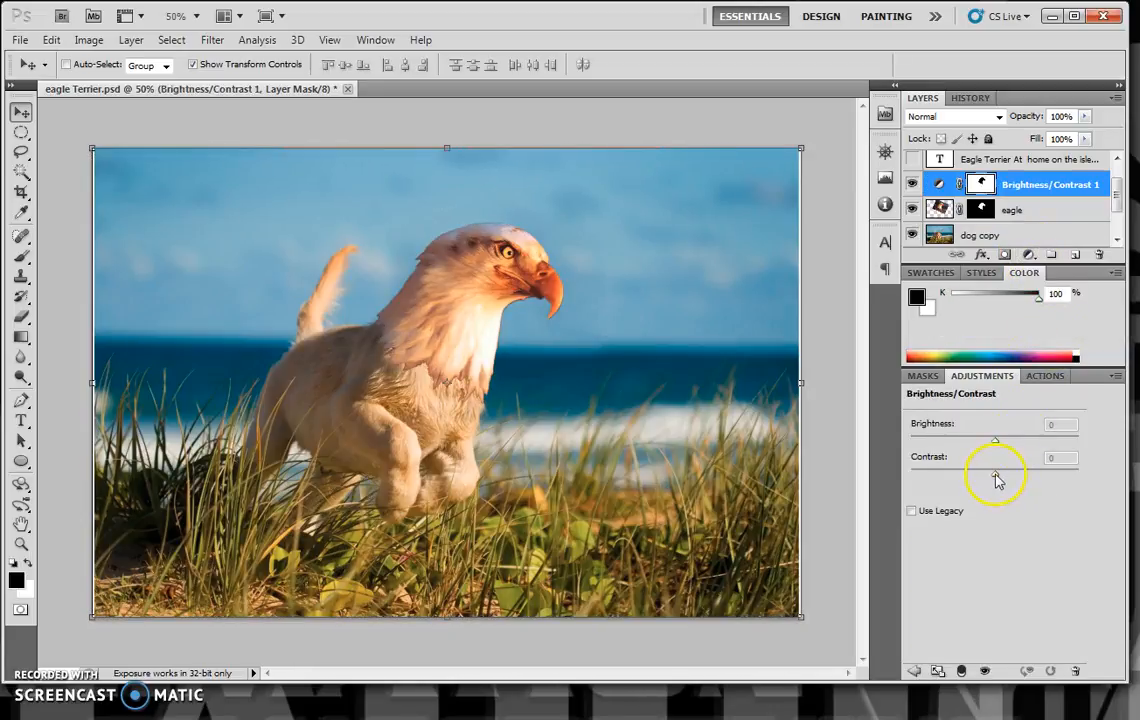
left_click_drag(995, 440, 988, 445)
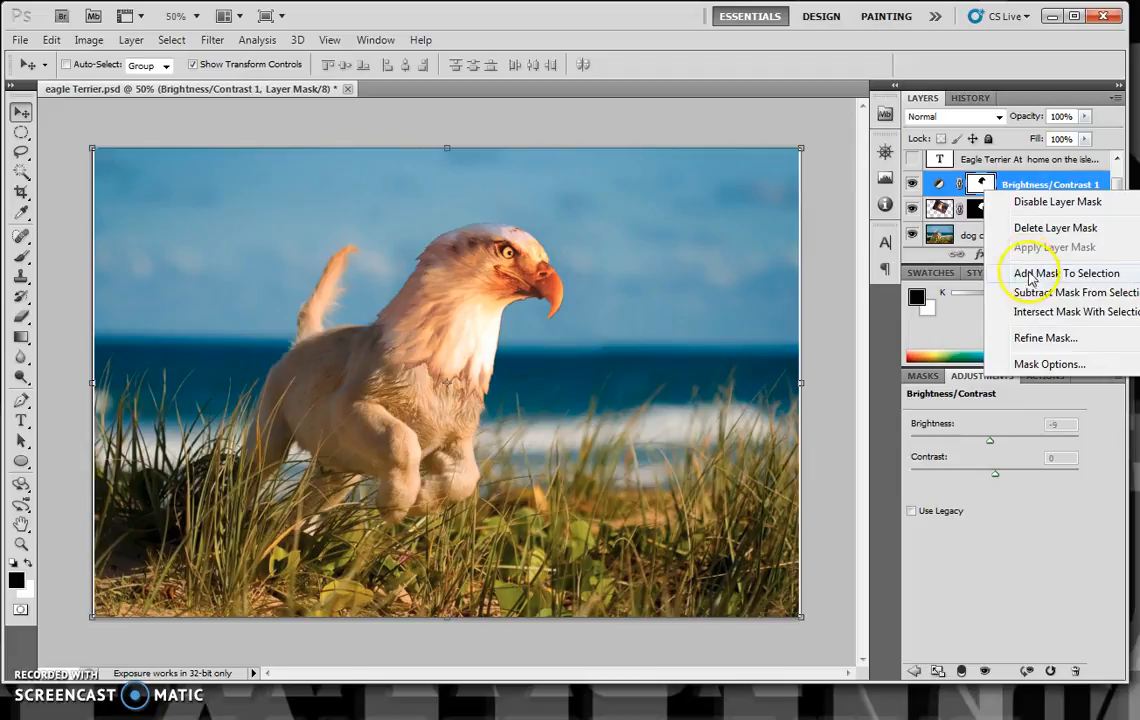
Load the Brightness/Contrast mask as a selection and add a Hue/Saturation adjustment layer
left_click(1066, 273)
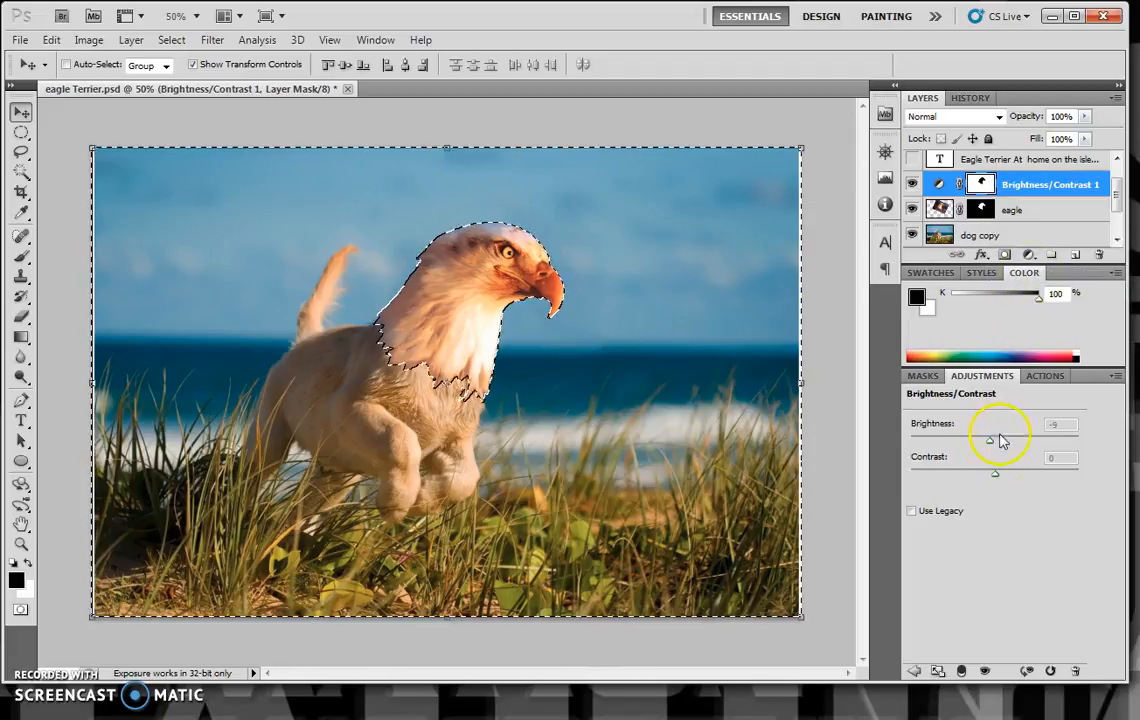
left_click(1027, 254)
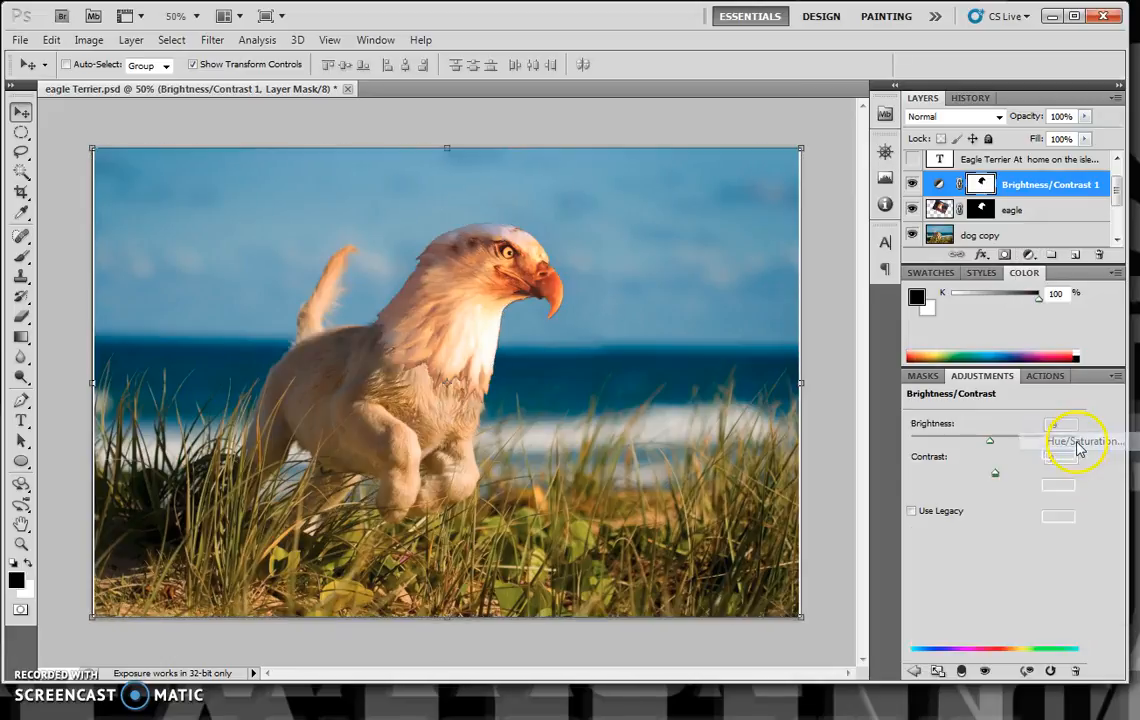
left_click(1080, 441)
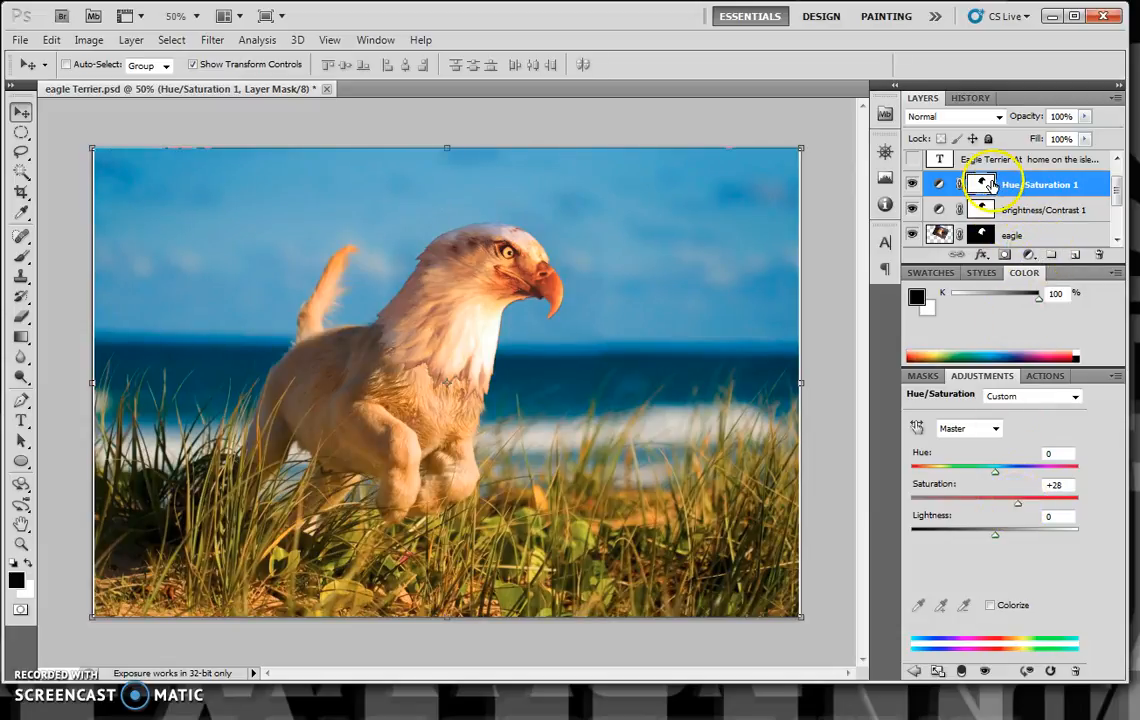
Load the Hue/Saturation mask and add a Color Balance layer with midtones red +27, blue +15
right_click(981, 184)
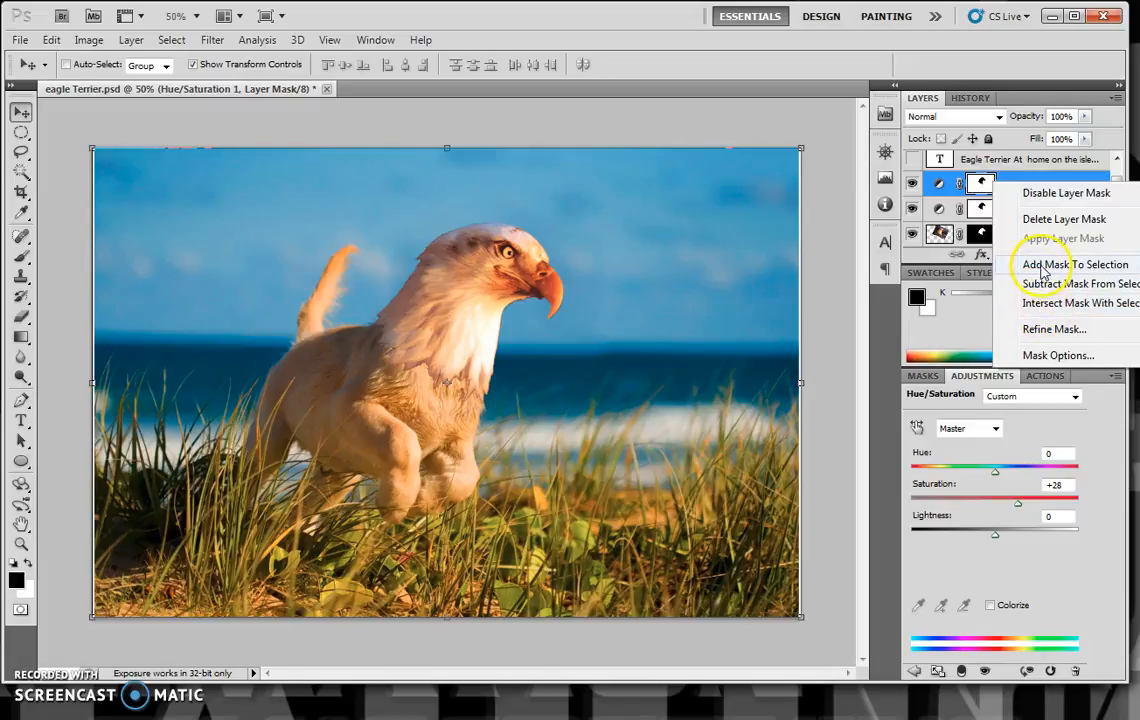
left_click(1074, 264)
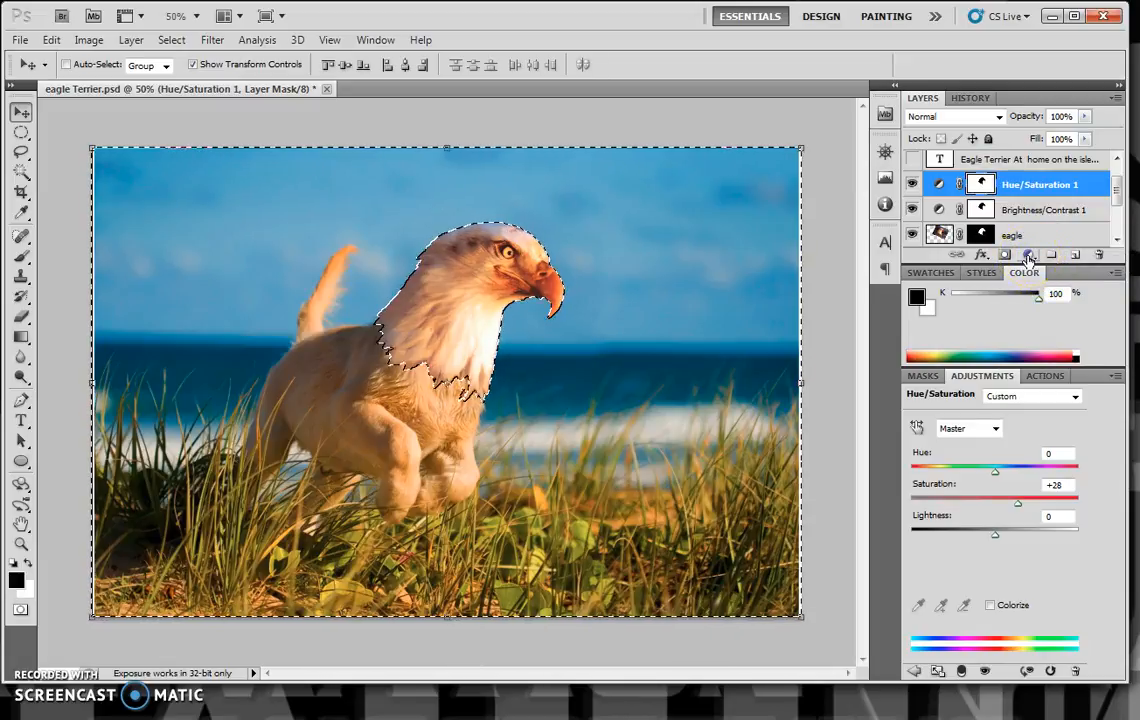
left_click(1028, 254)
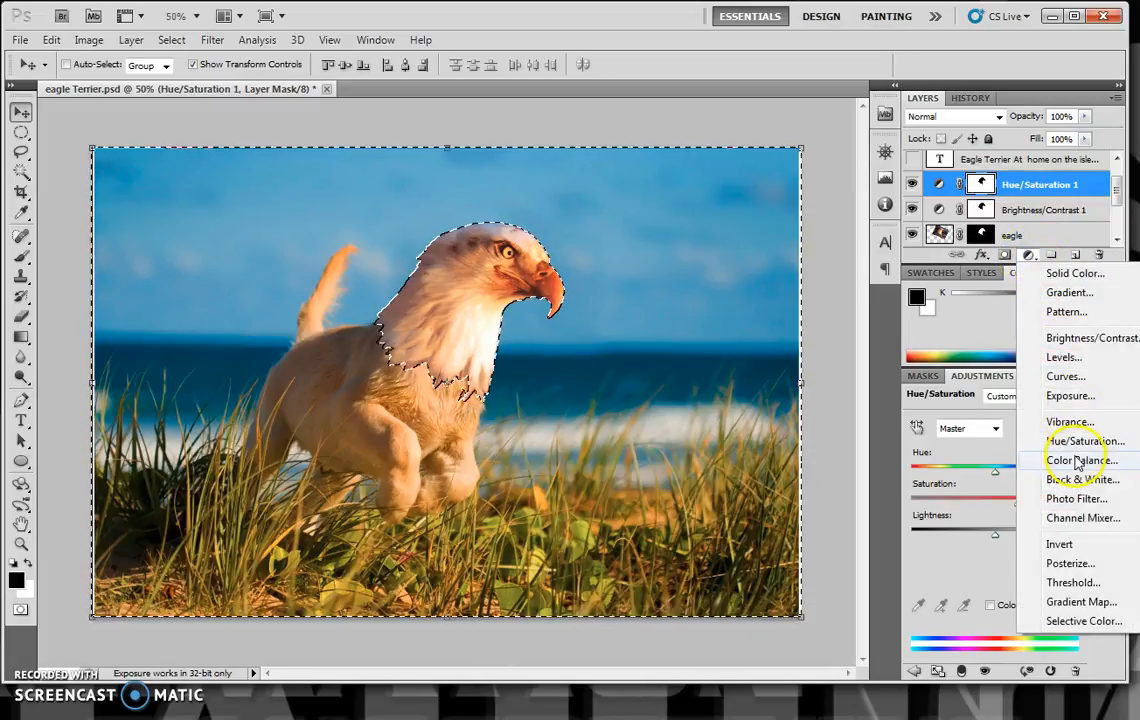
left_click(1081, 460)
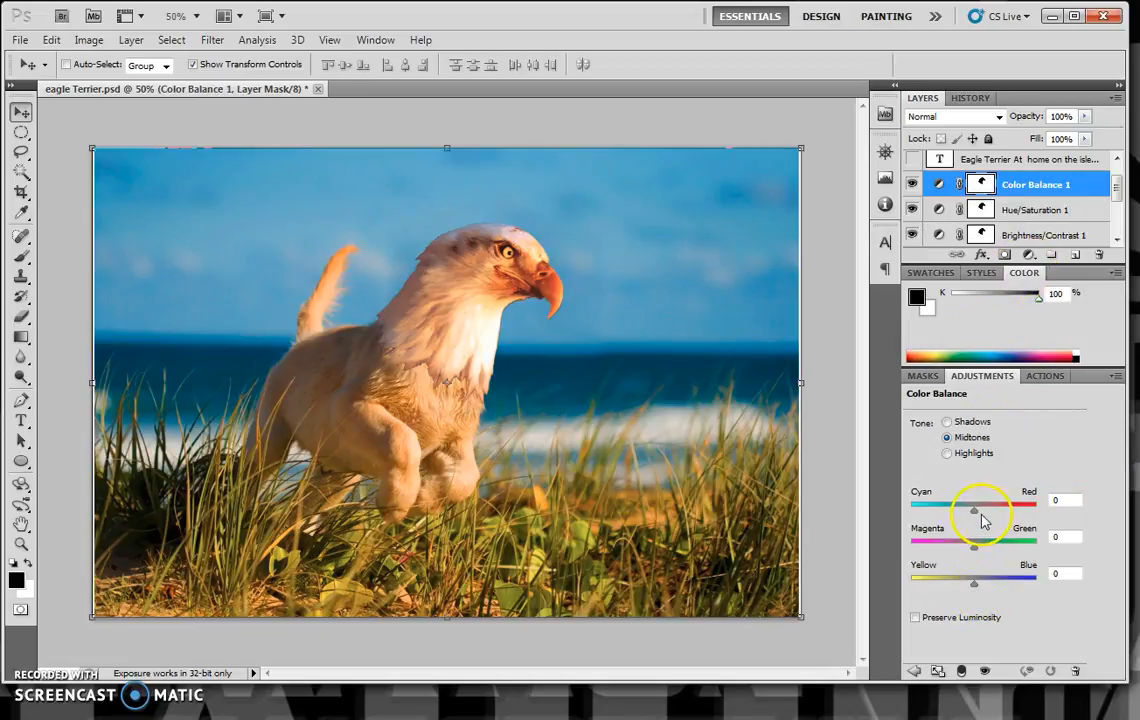
left_click_drag(975, 512, 992, 512)
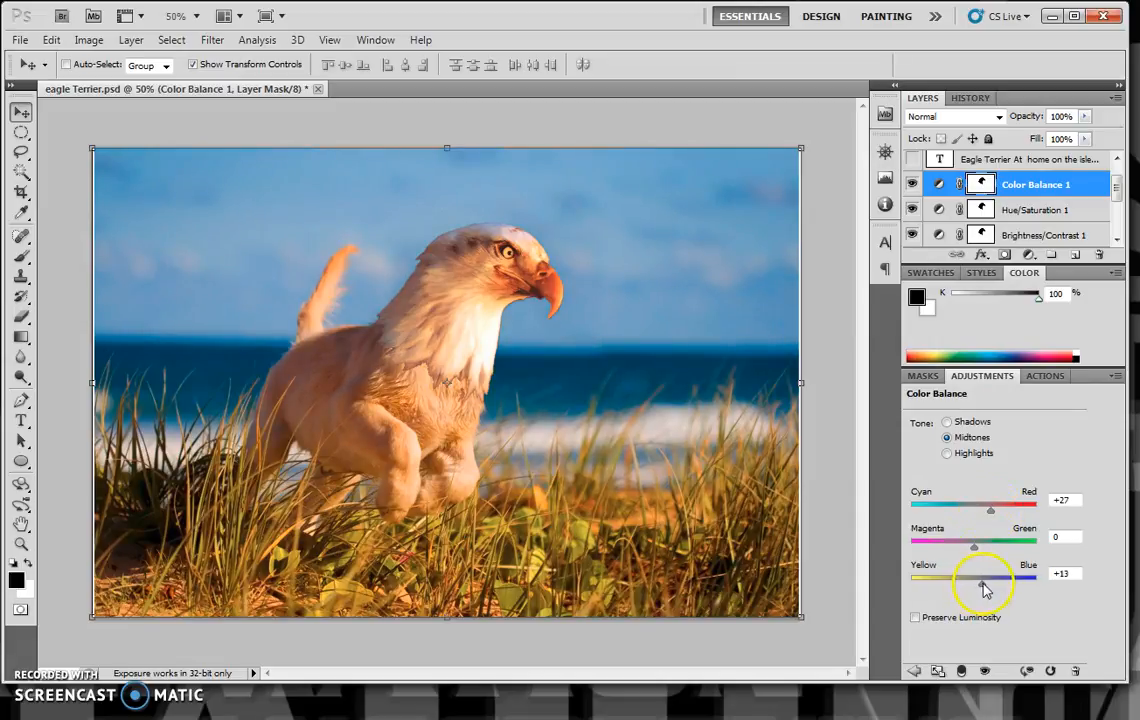
left_click_drag(991, 583, 983, 583)
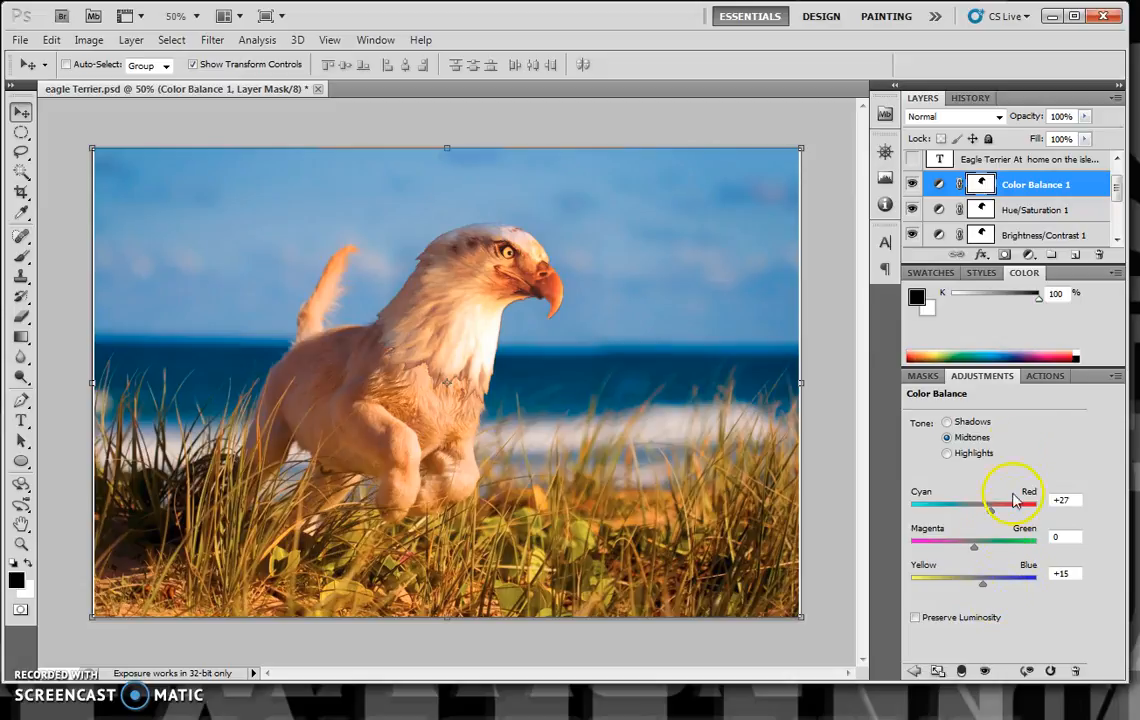
Select the Brightness/Contrast 1 layer and change its brightness from -9 to +5
left_click(1035, 209)
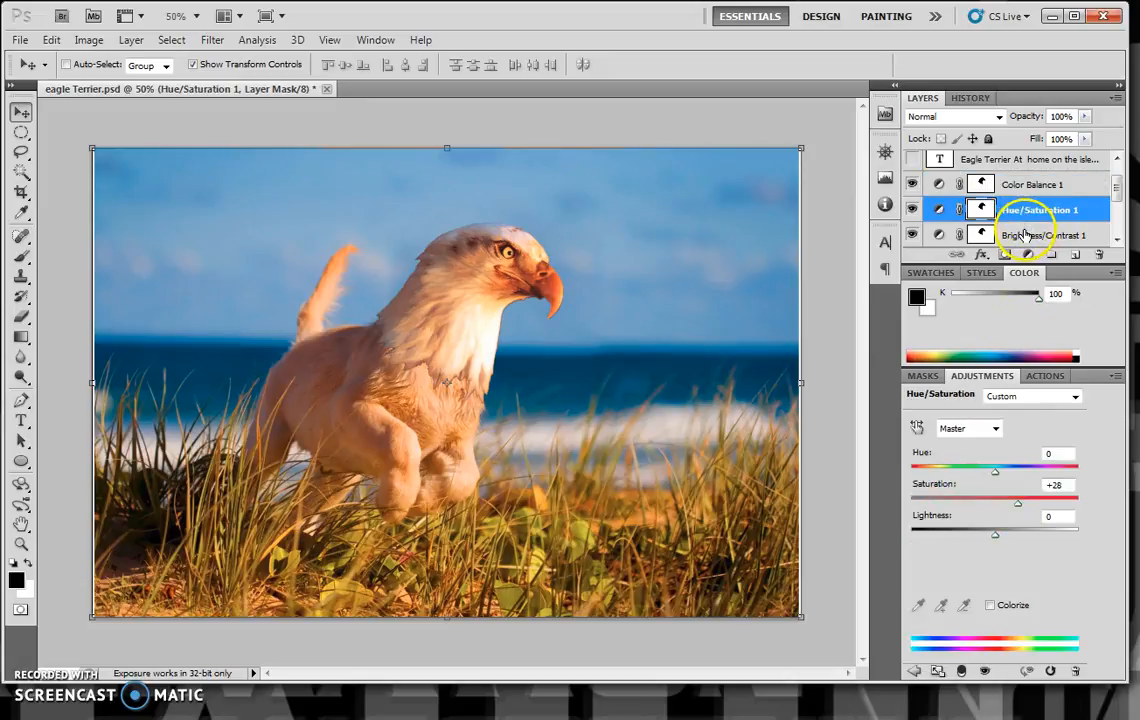
left_click(1045, 235)
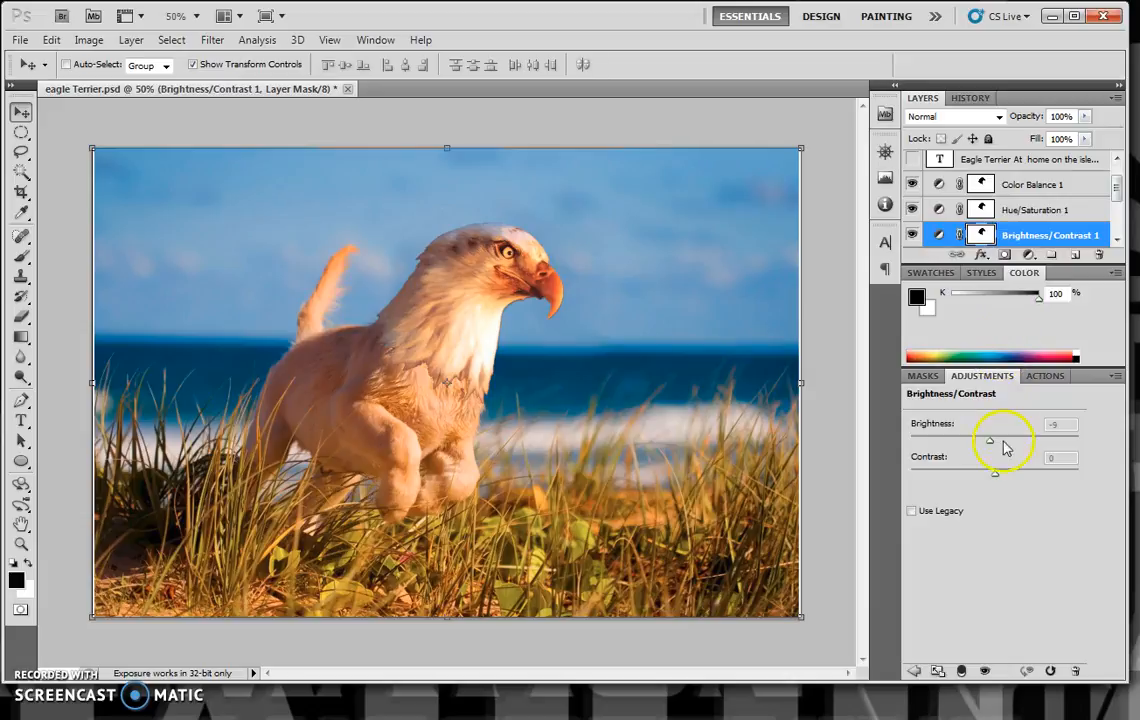
left_click_drag(990, 443, 995, 443)
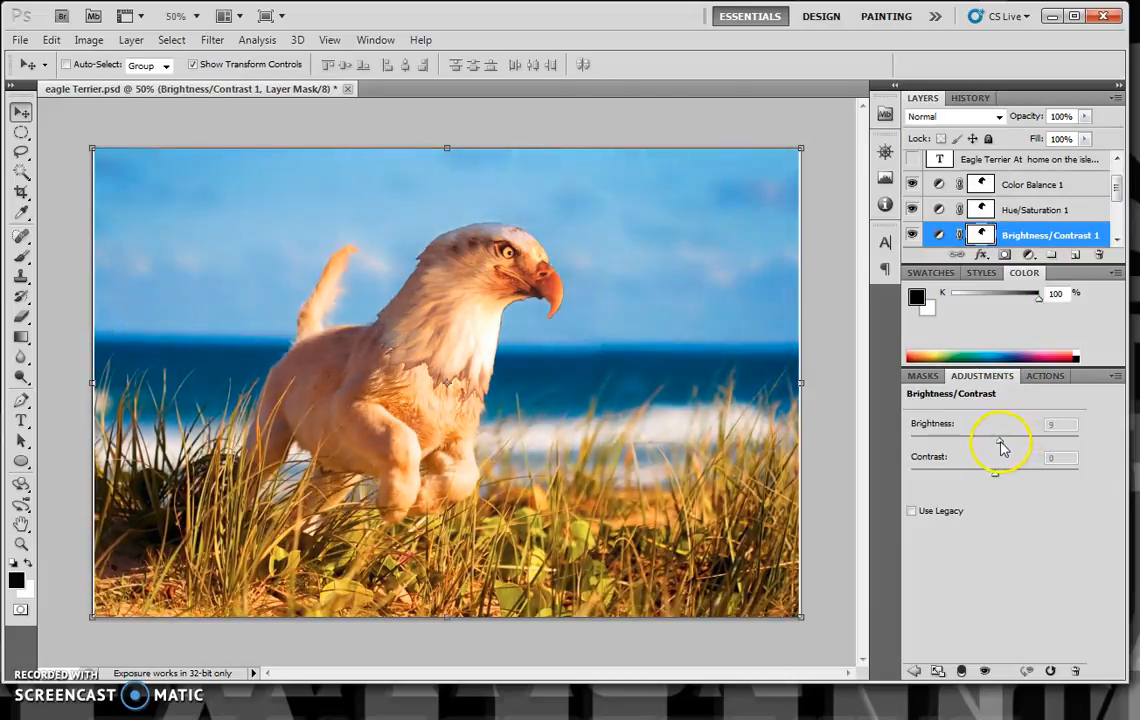
left_click_drag(1005, 445, 995, 445)
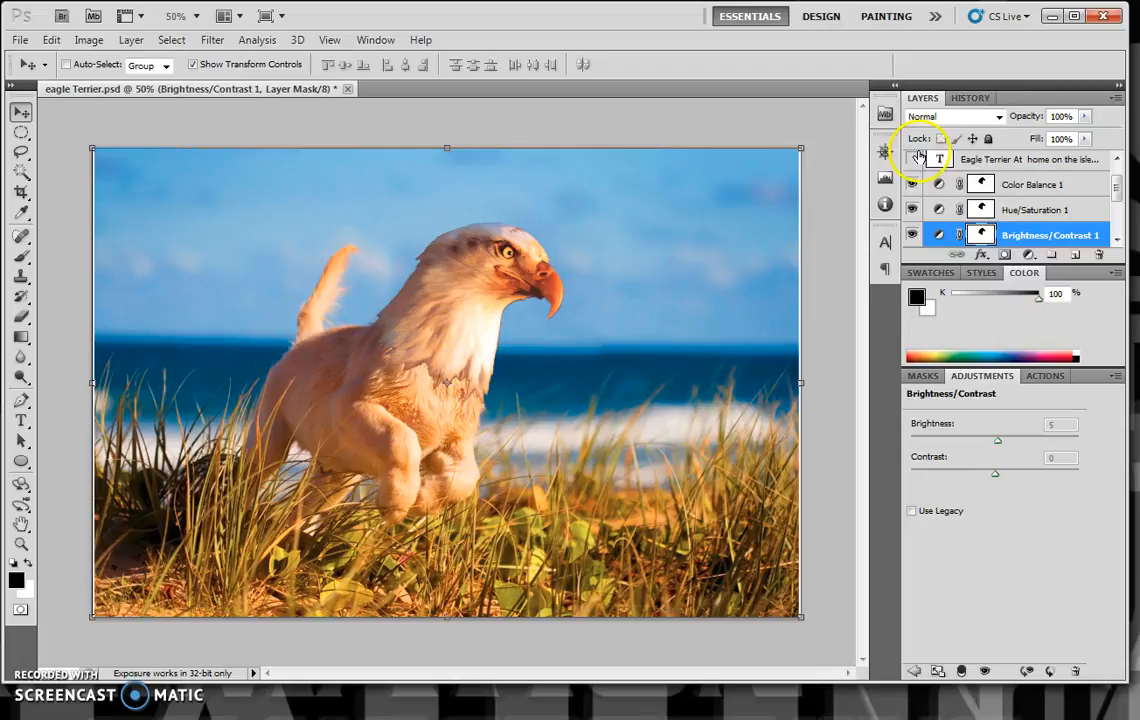
Turn on visibility of the Eagle Terrier text layer
left_click(911, 159)
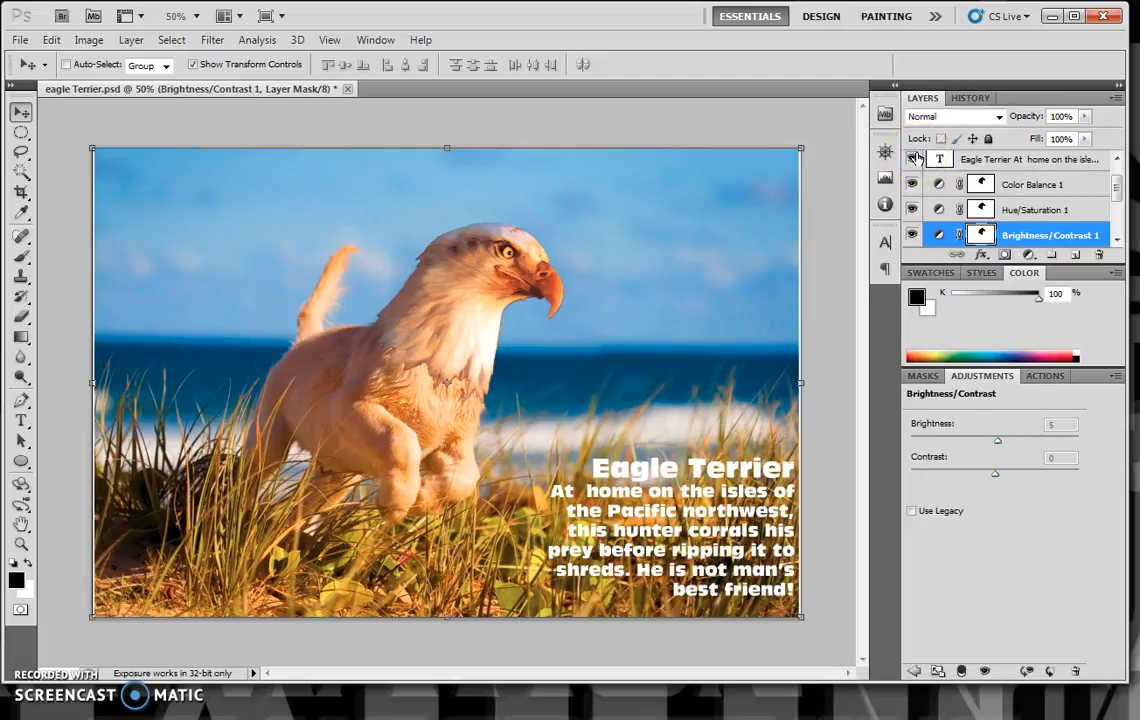
mouse_move(575, 390)
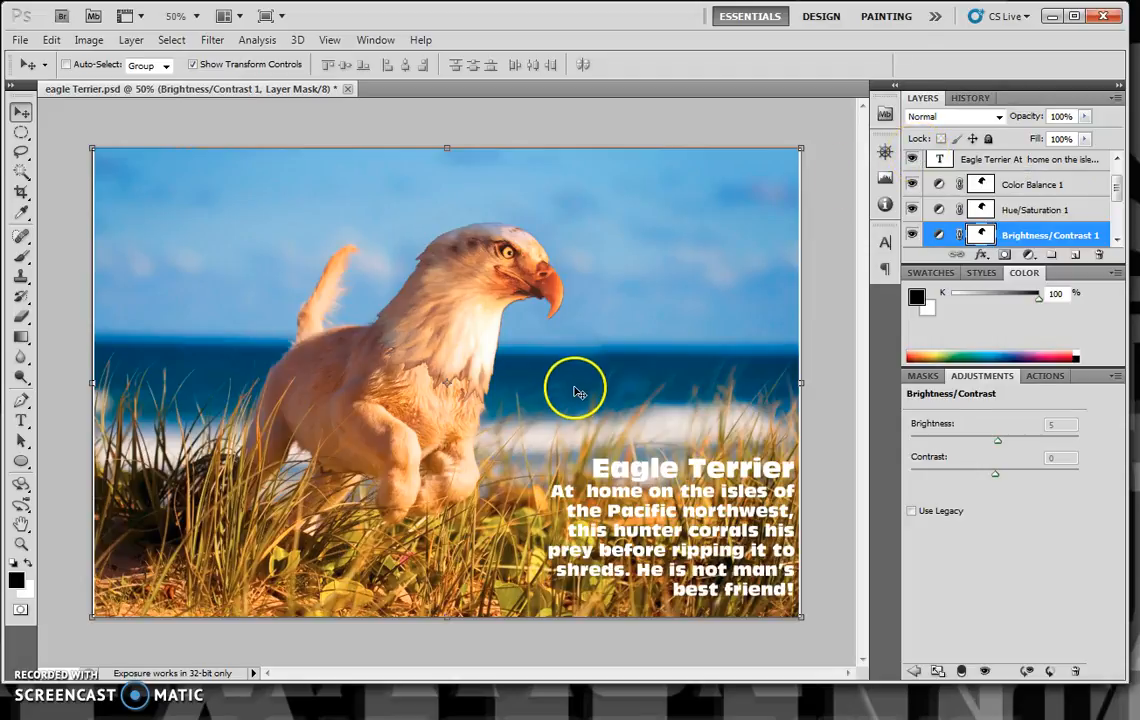